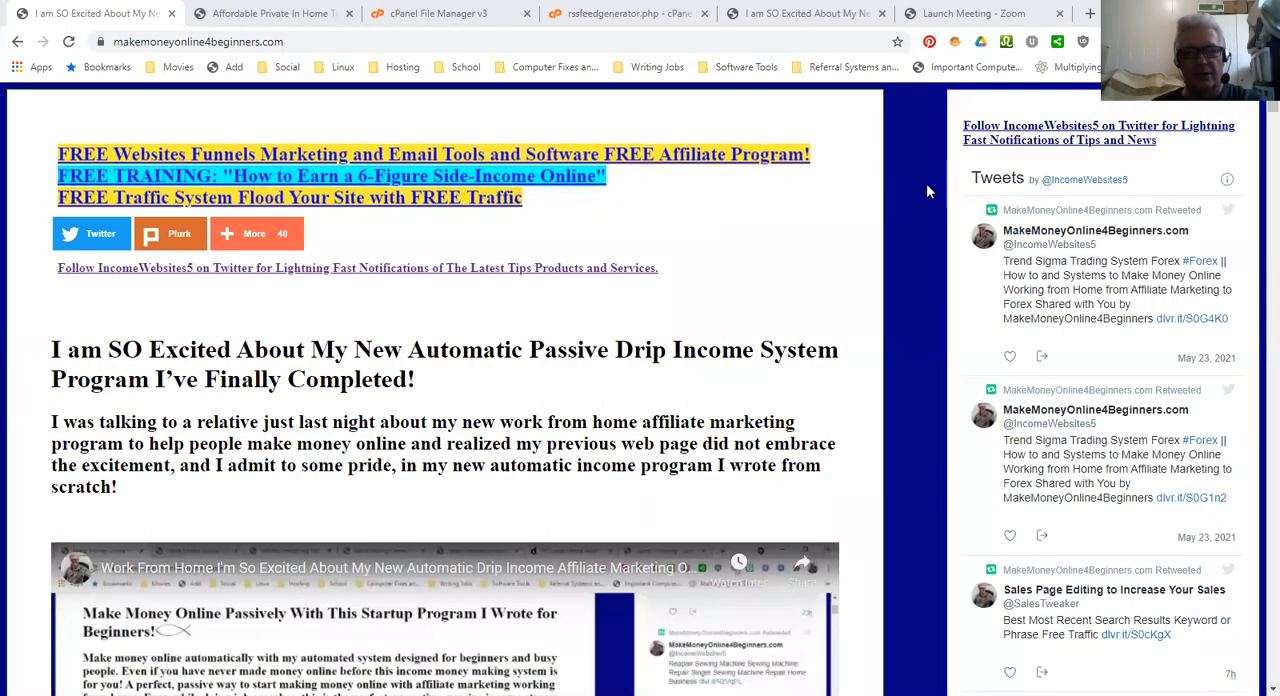
# - Scroll the current page, then show inhometutoringhonolulu.com's Affordable Private In Home Tutoring page
pyautogui.scroll(-3)
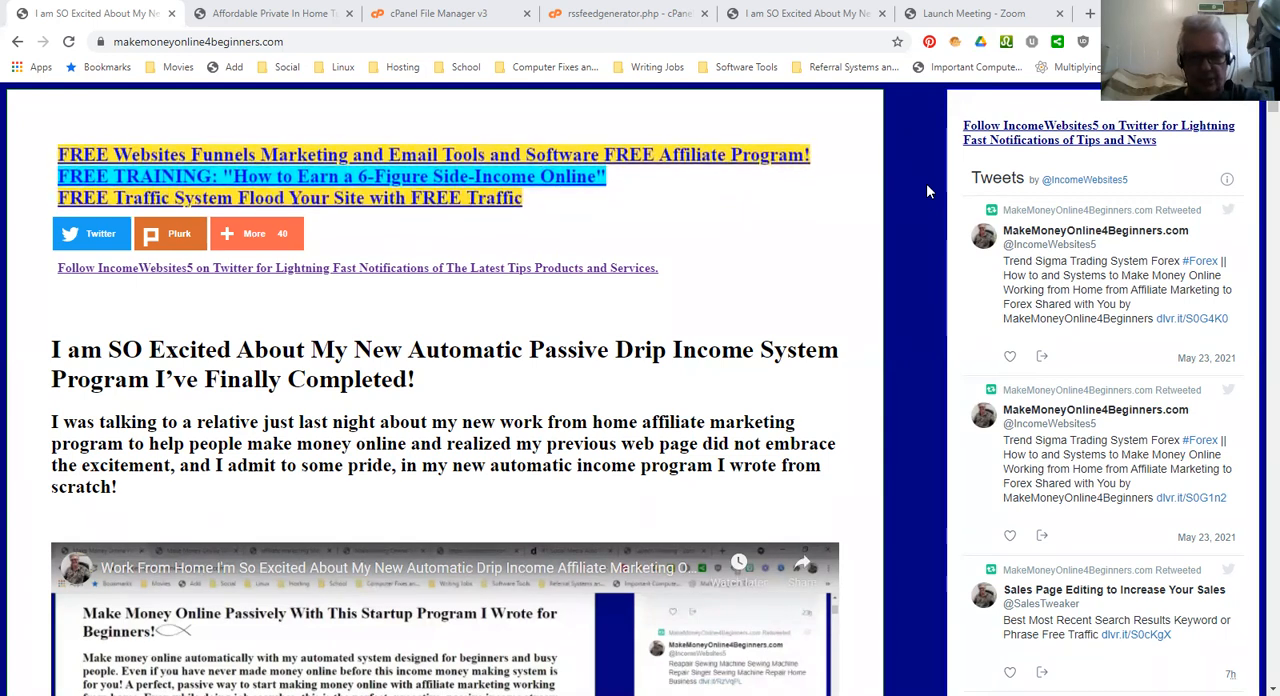
pyautogui.scroll(-3)
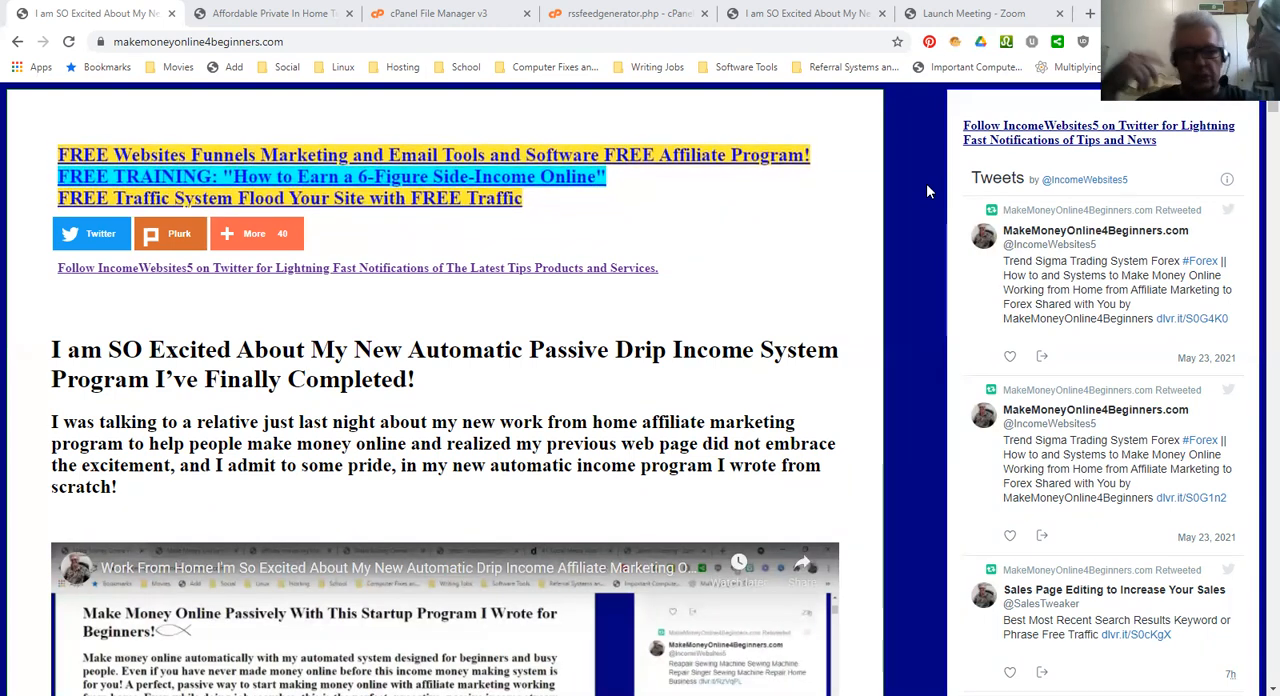
pyautogui.scroll(-3)
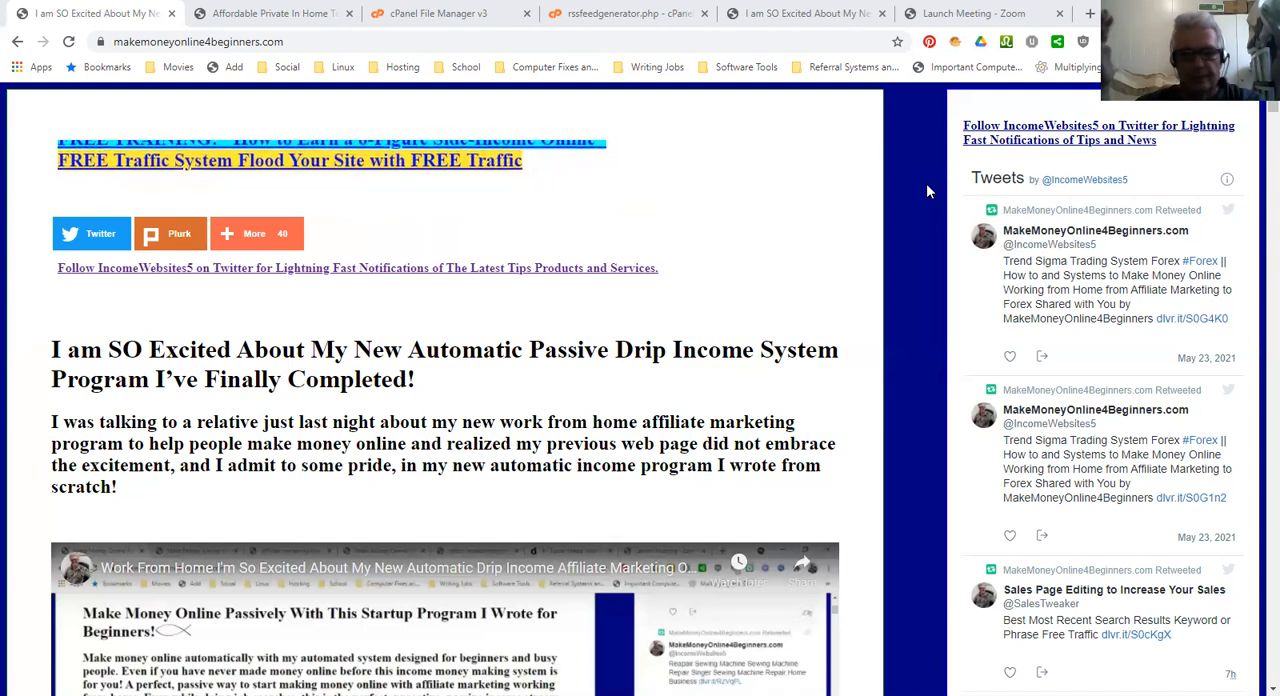
pyautogui.scroll(-3)
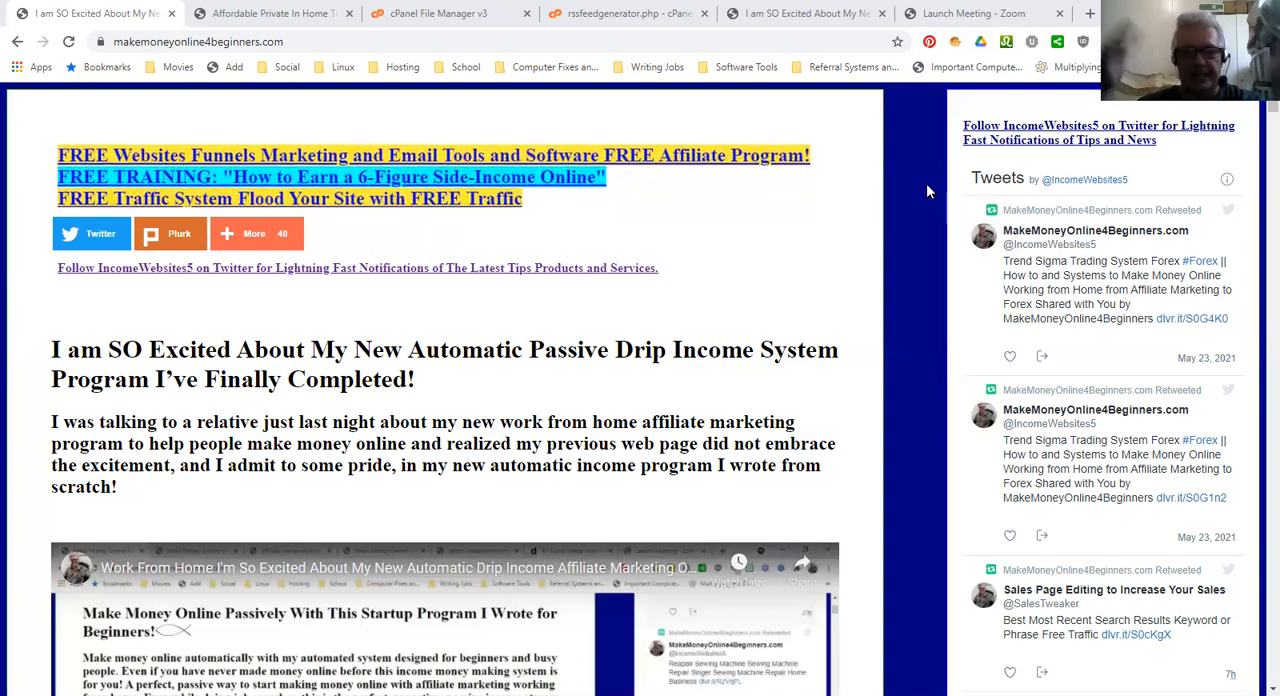
pyautogui.scroll(-3)
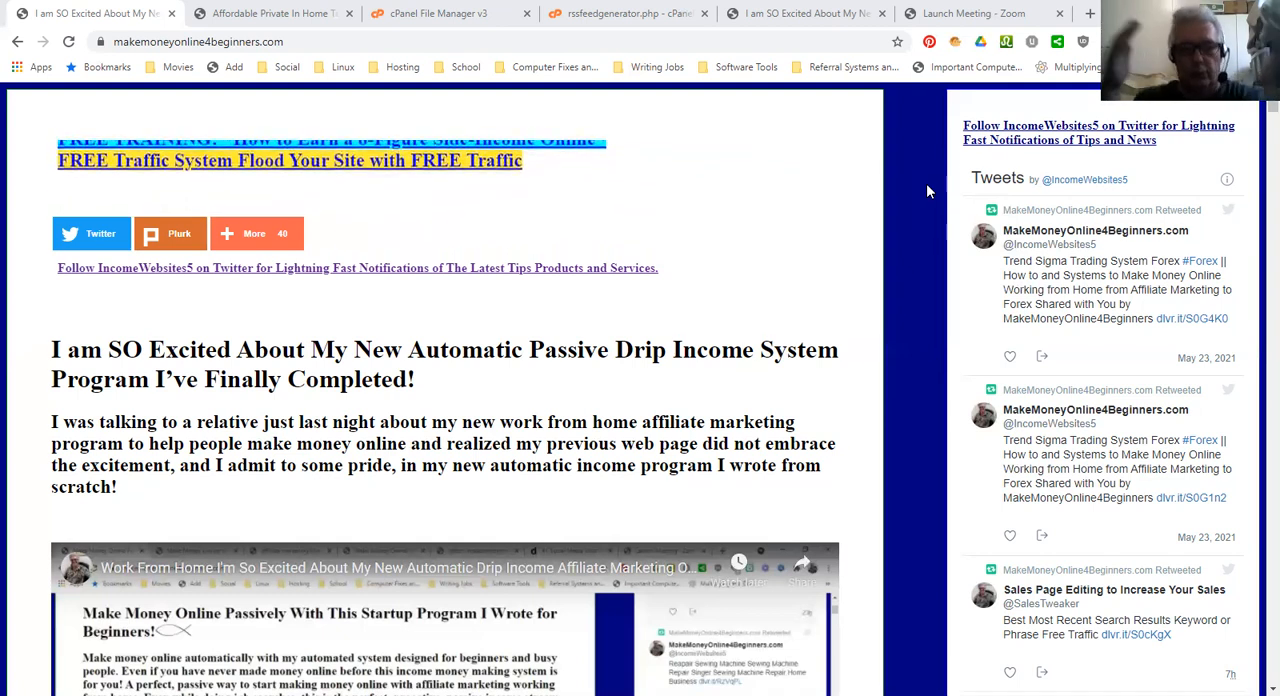
pyautogui.scroll(-3)
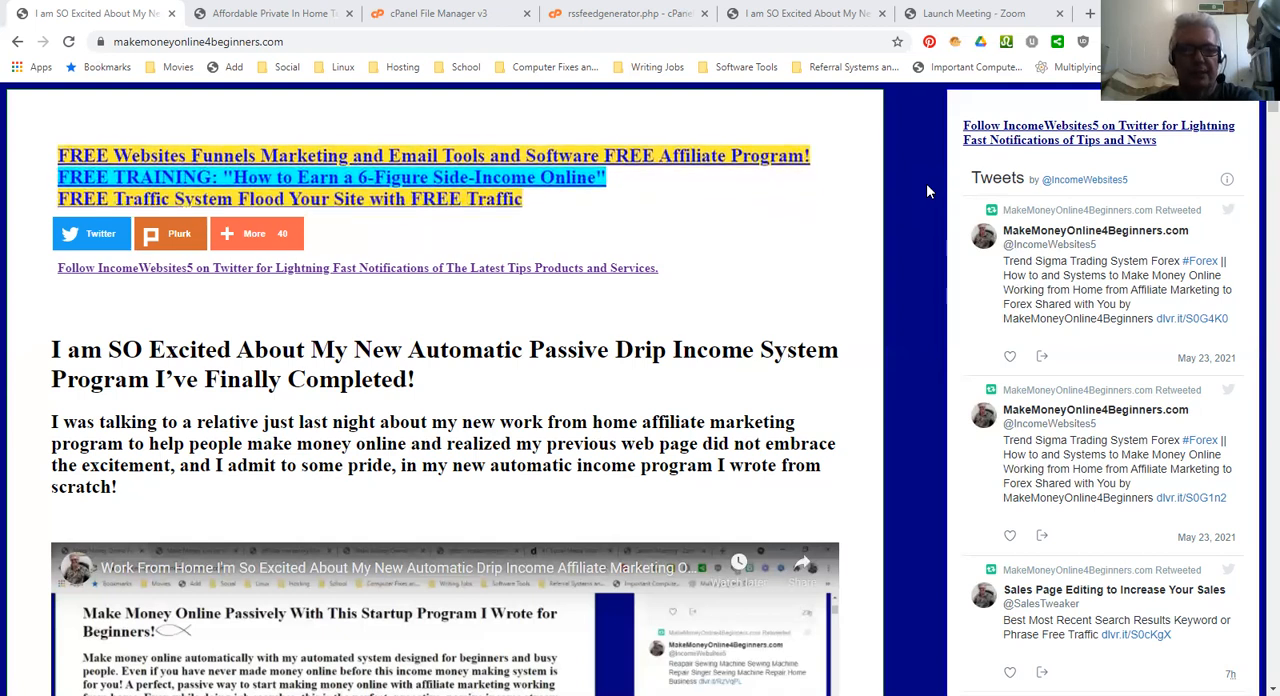
pyautogui.scroll(-3)
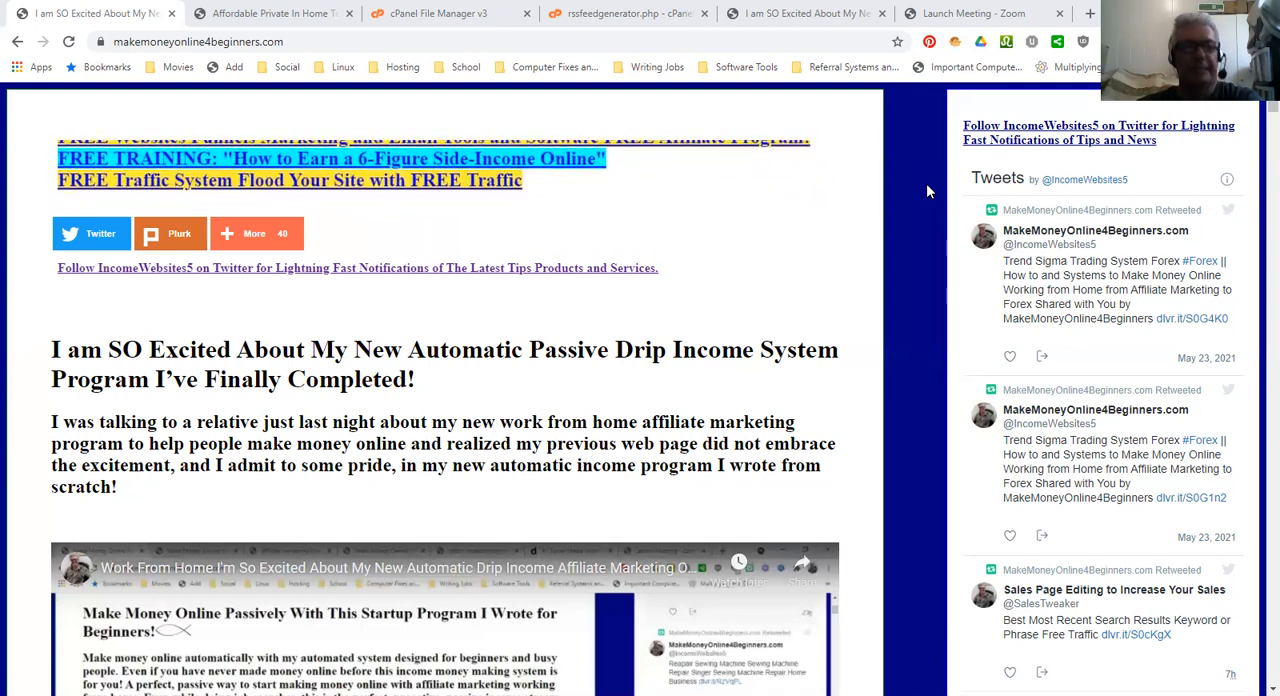
pyautogui.scroll(-3)
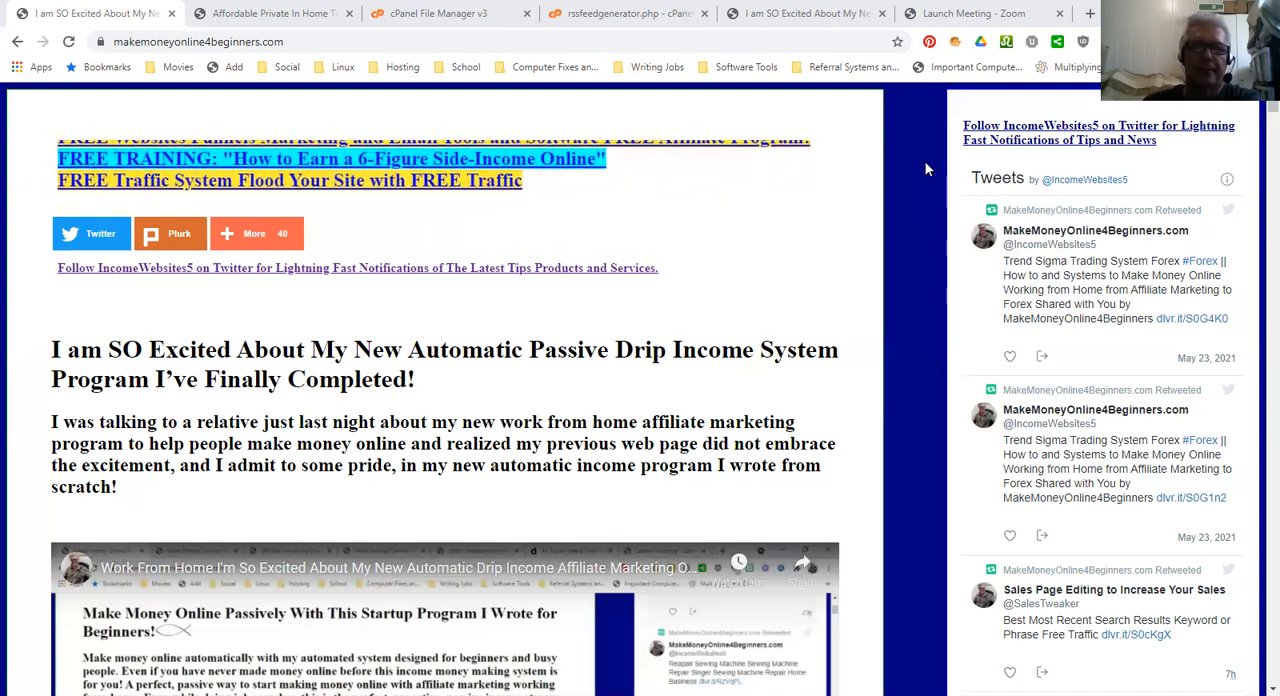
pyautogui.moveTo(294, 13)
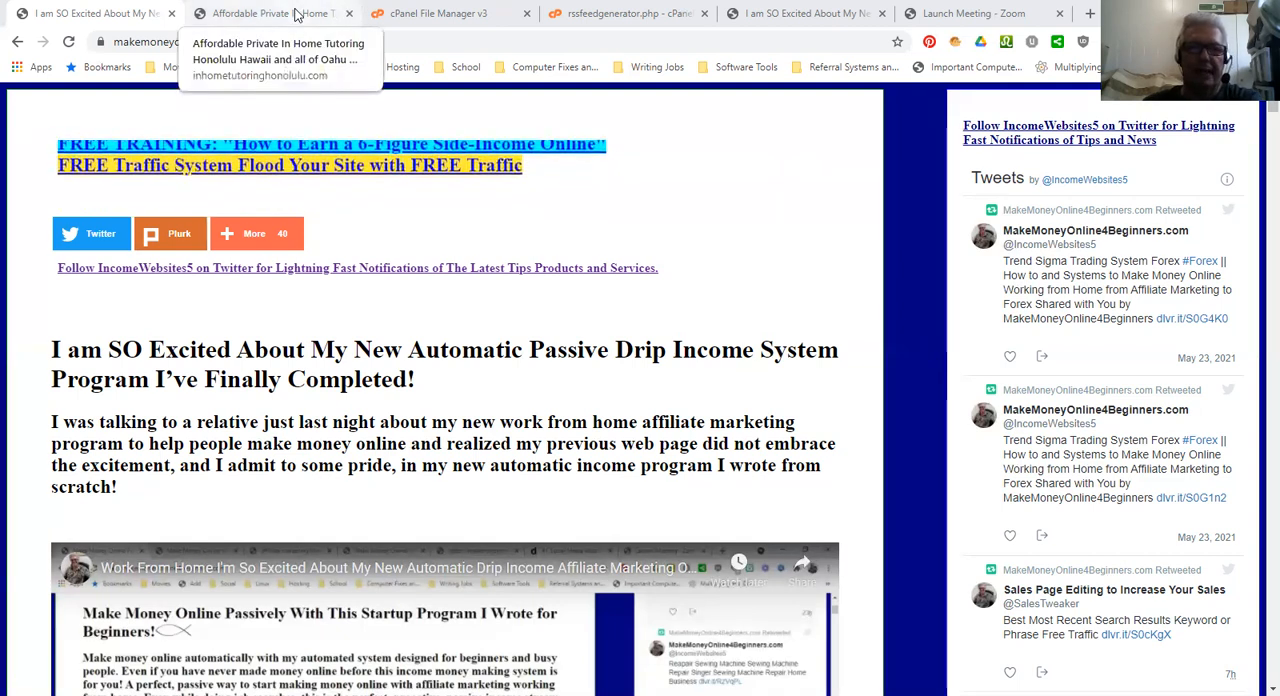
pyautogui.click(270, 14)
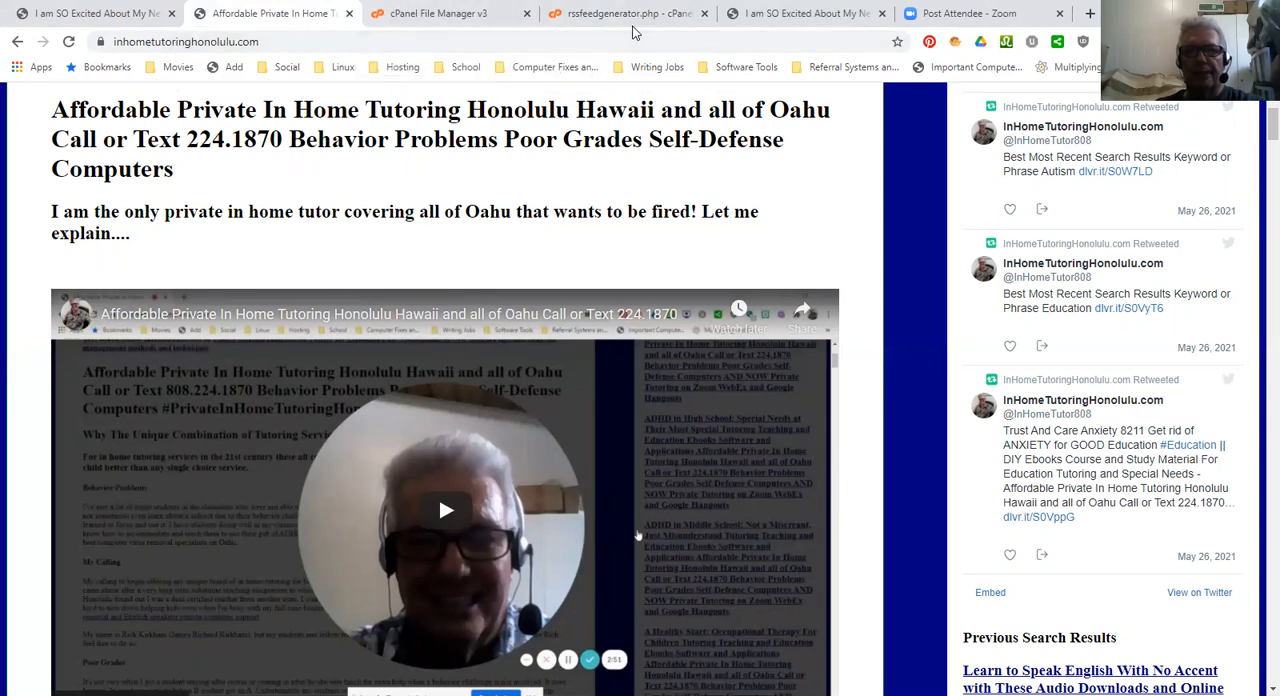
pyautogui.moveTo(635, 13)
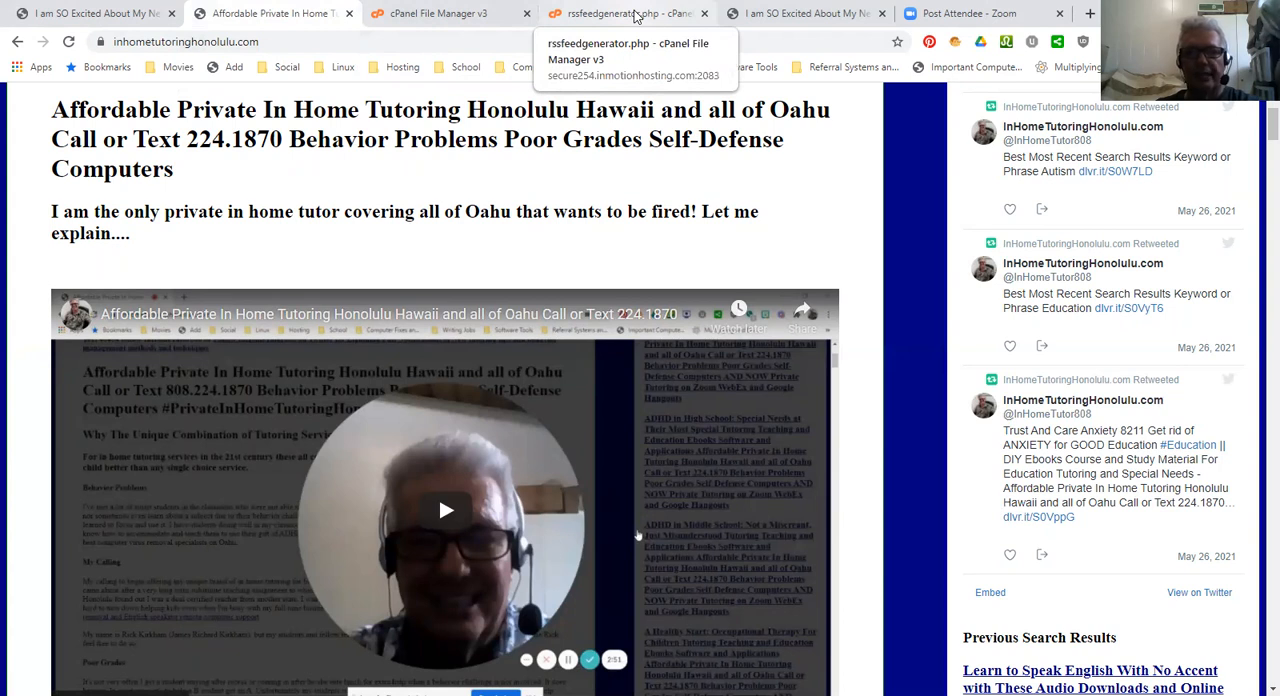
# - Review rssfeedgenerator.php's cURL helper function and configuration values, clearing the code highlight
pyautogui.click(625, 13)
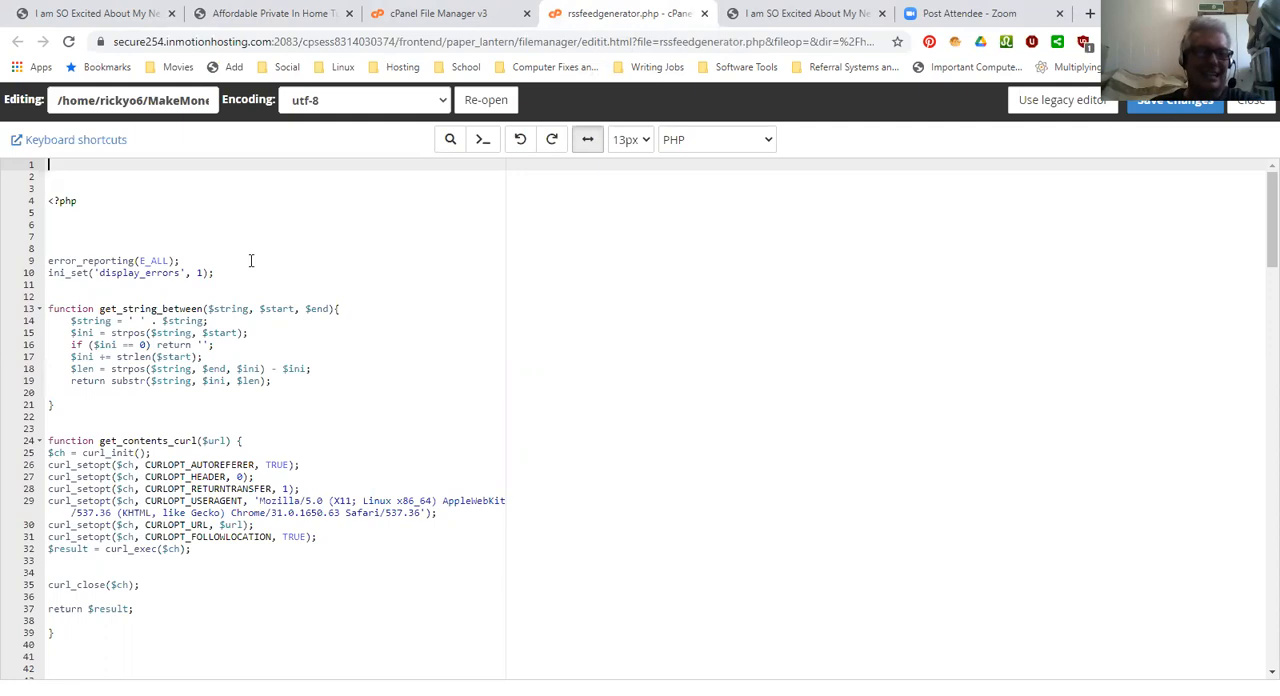
pyautogui.scroll(-3)
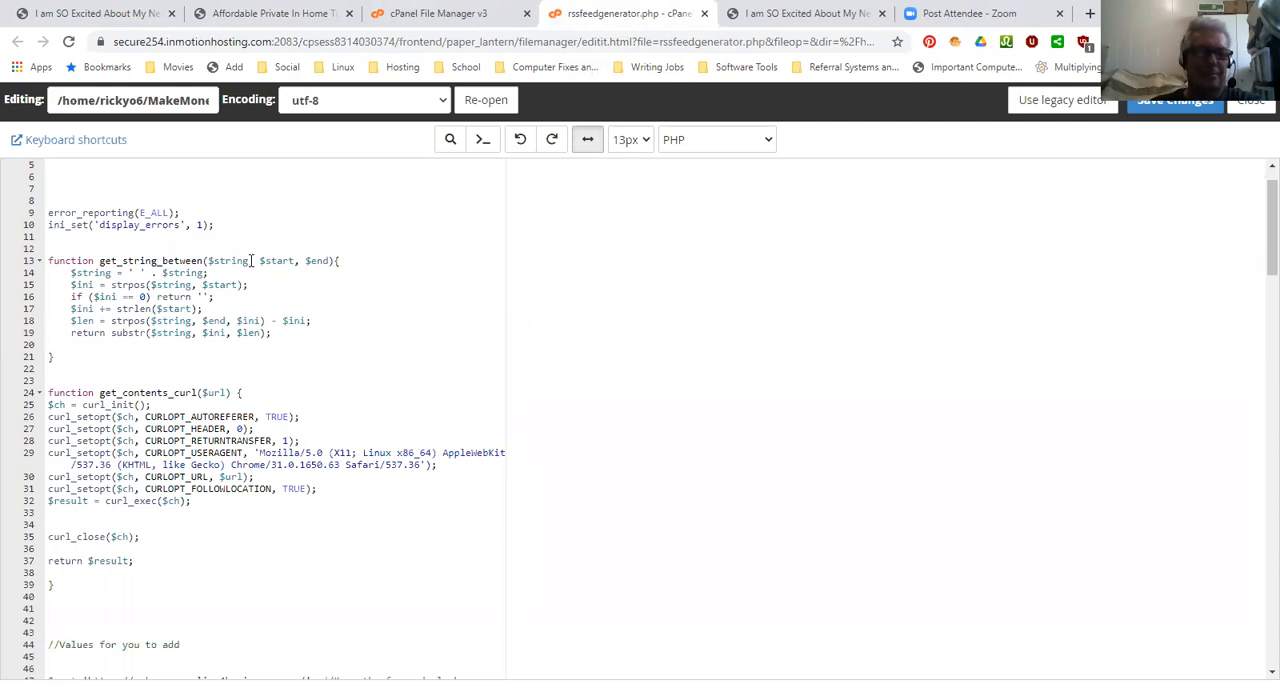
pyautogui.scroll(-3)
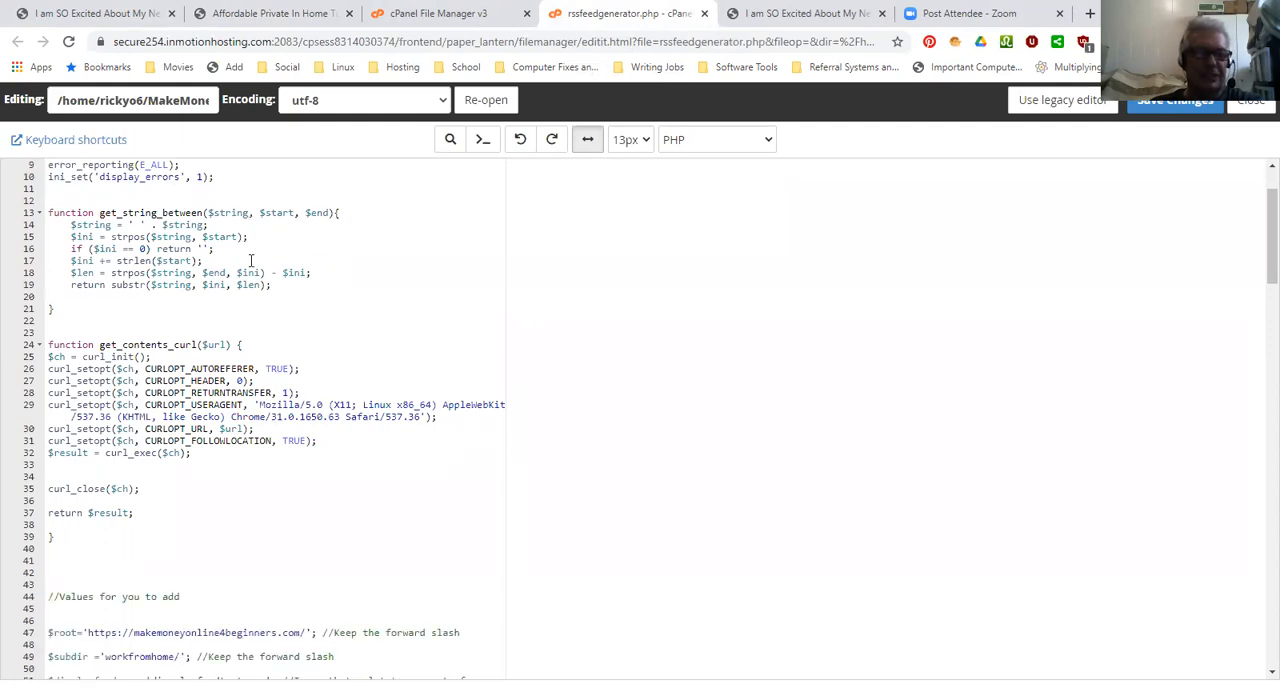
pyautogui.scroll(-3)
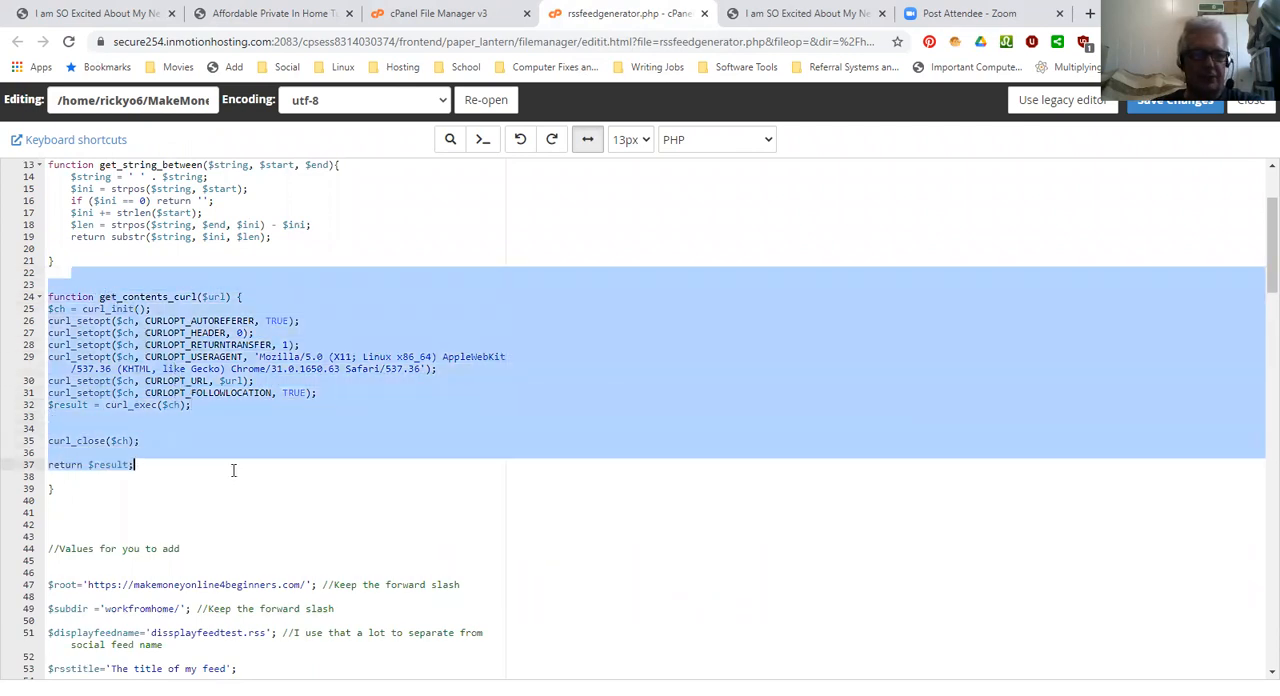
pyautogui.click(302, 452)
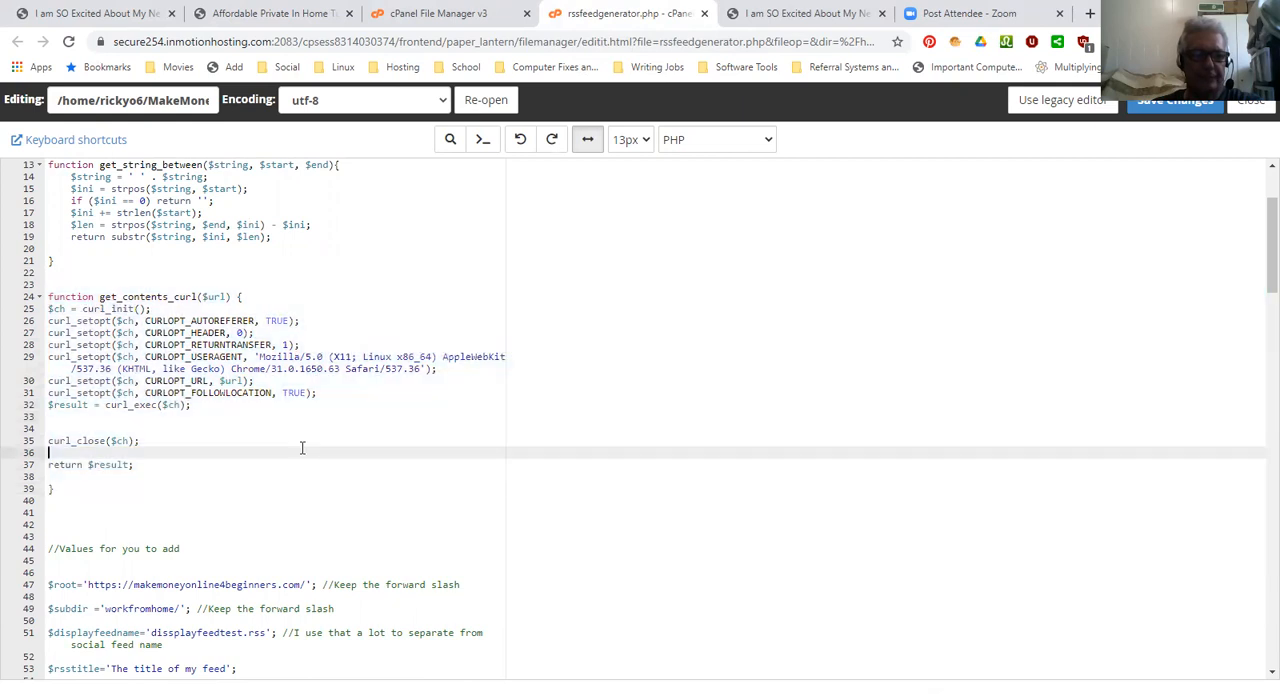
pyautogui.moveTo(388, 427)
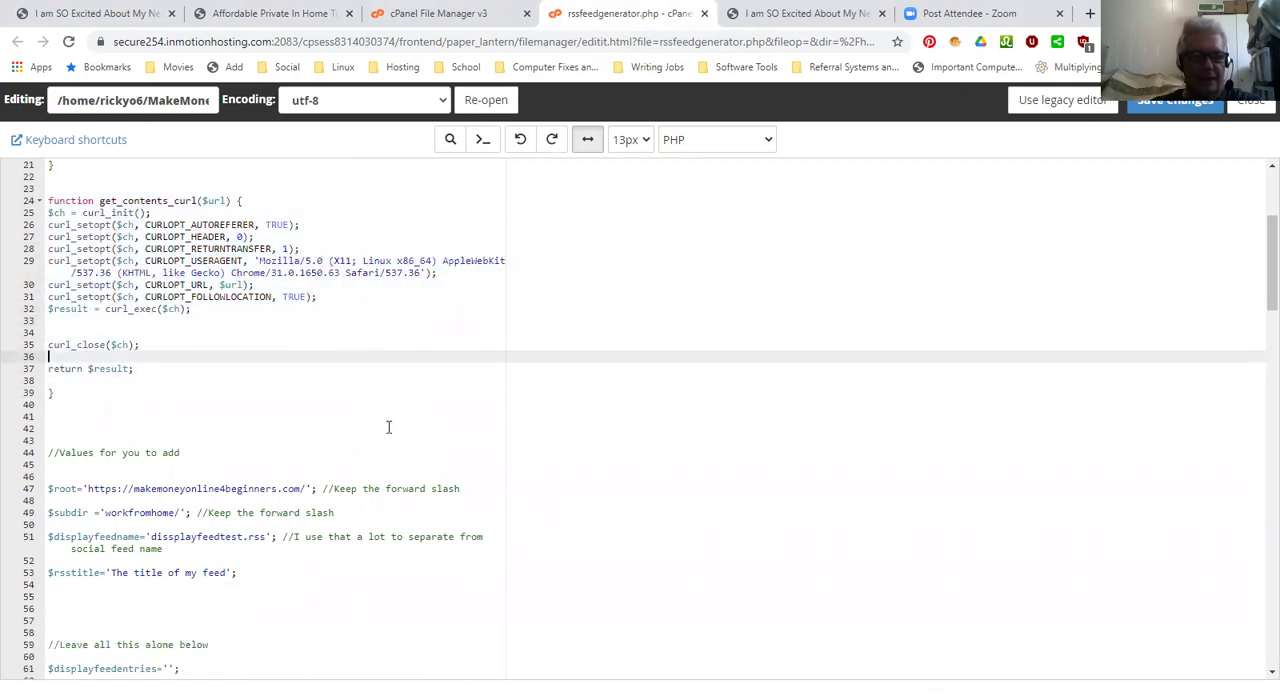
pyautogui.scroll(-3)
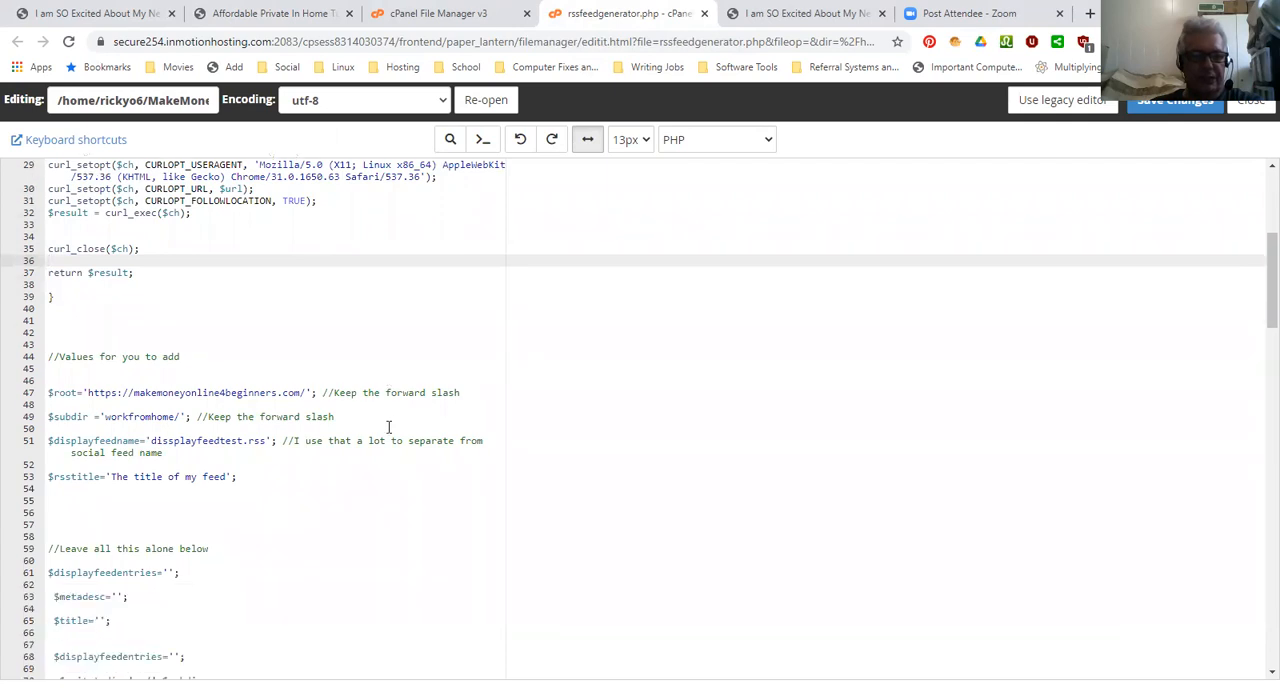
pyautogui.scroll(-3)
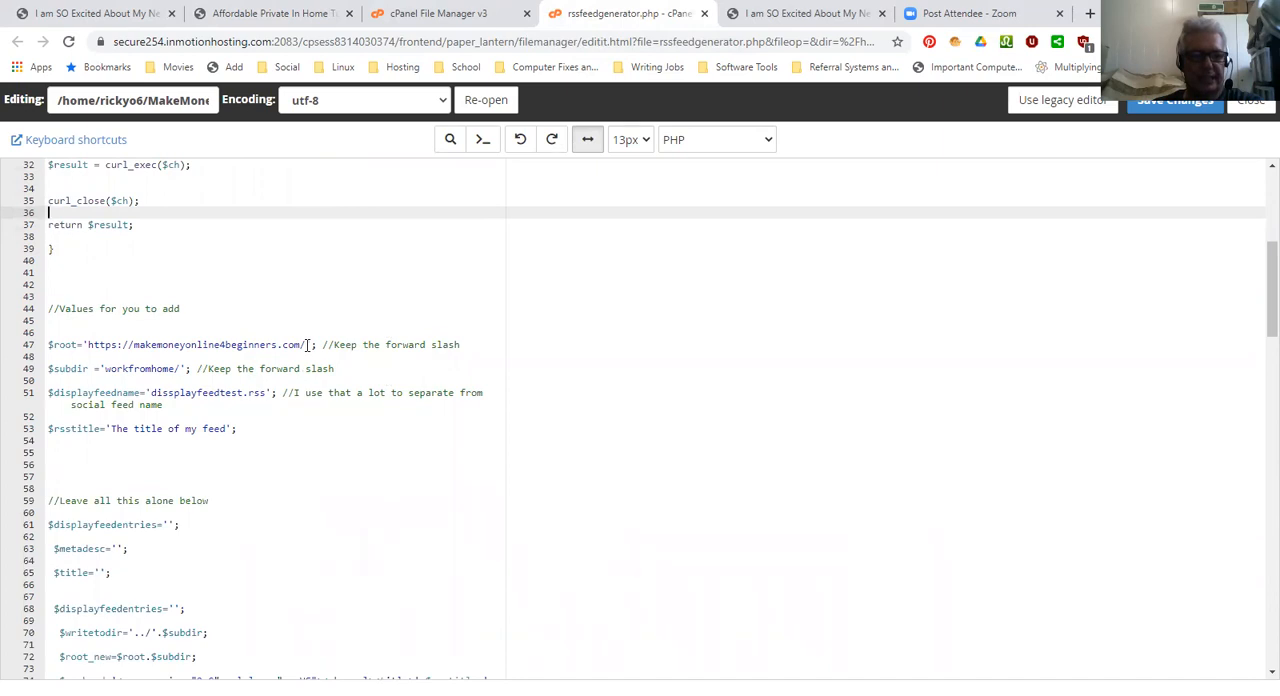
pyautogui.moveTo(112, 371)
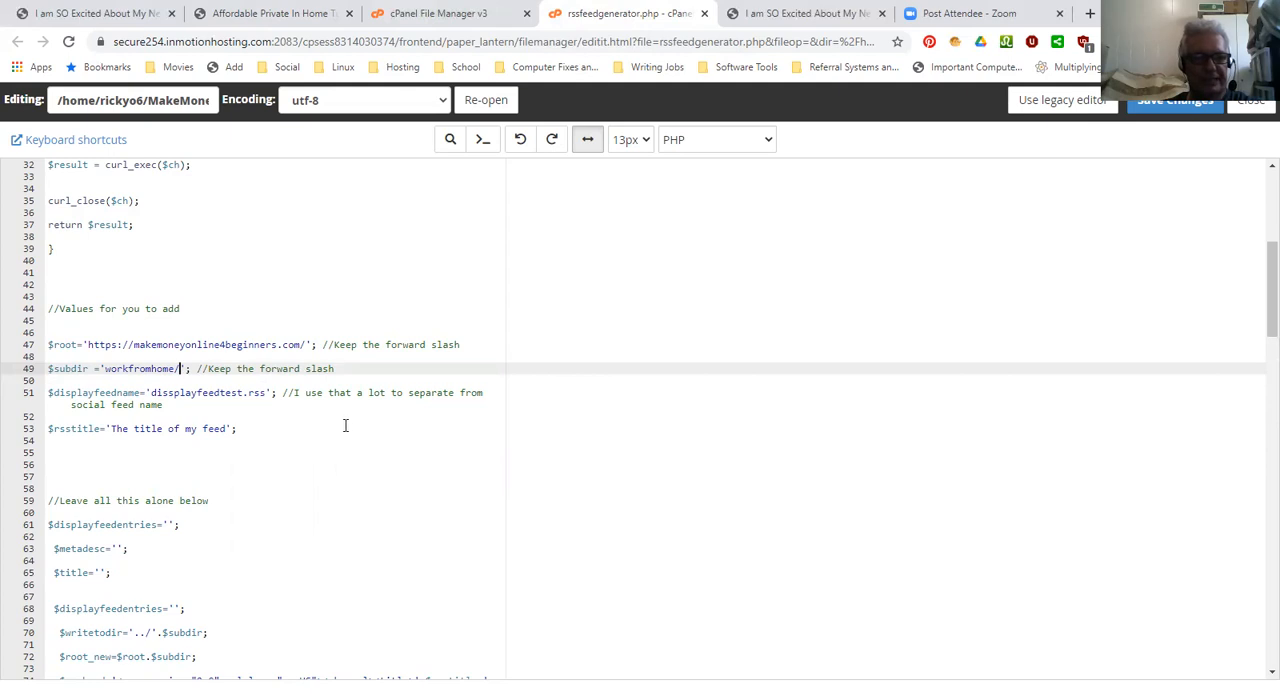
pyautogui.moveTo(386, 435)
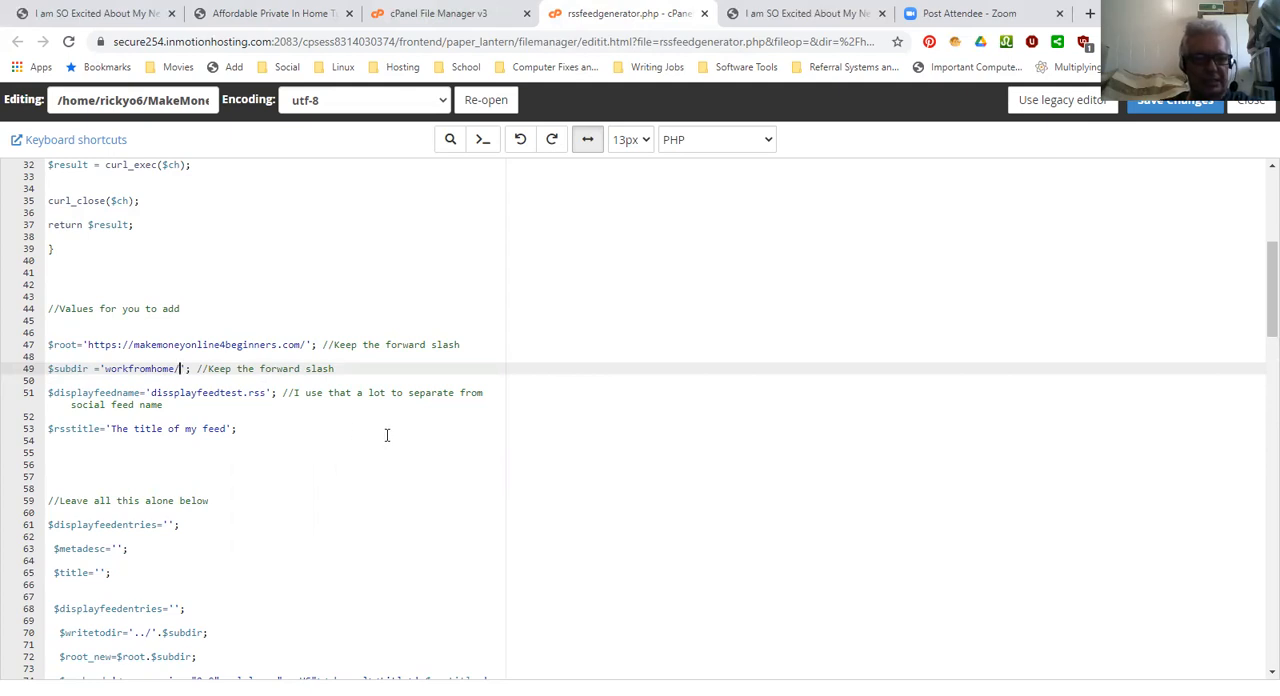
pyautogui.scroll(-3)
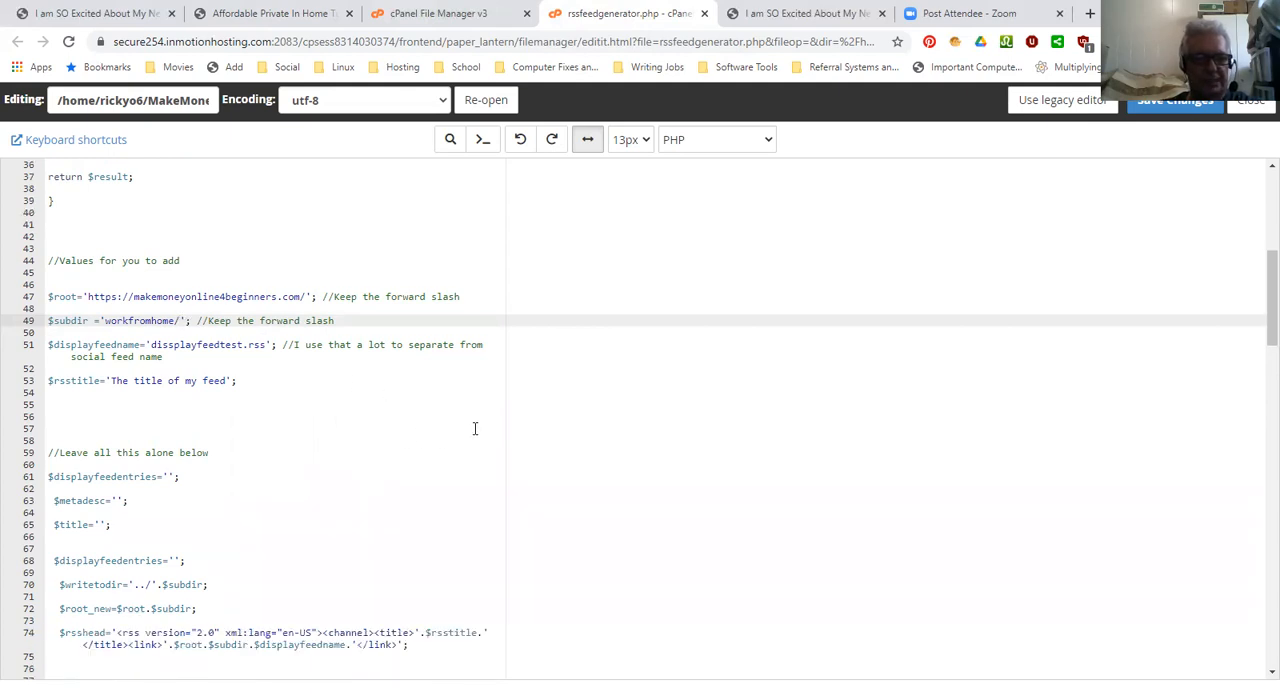
pyautogui.scroll(-3)
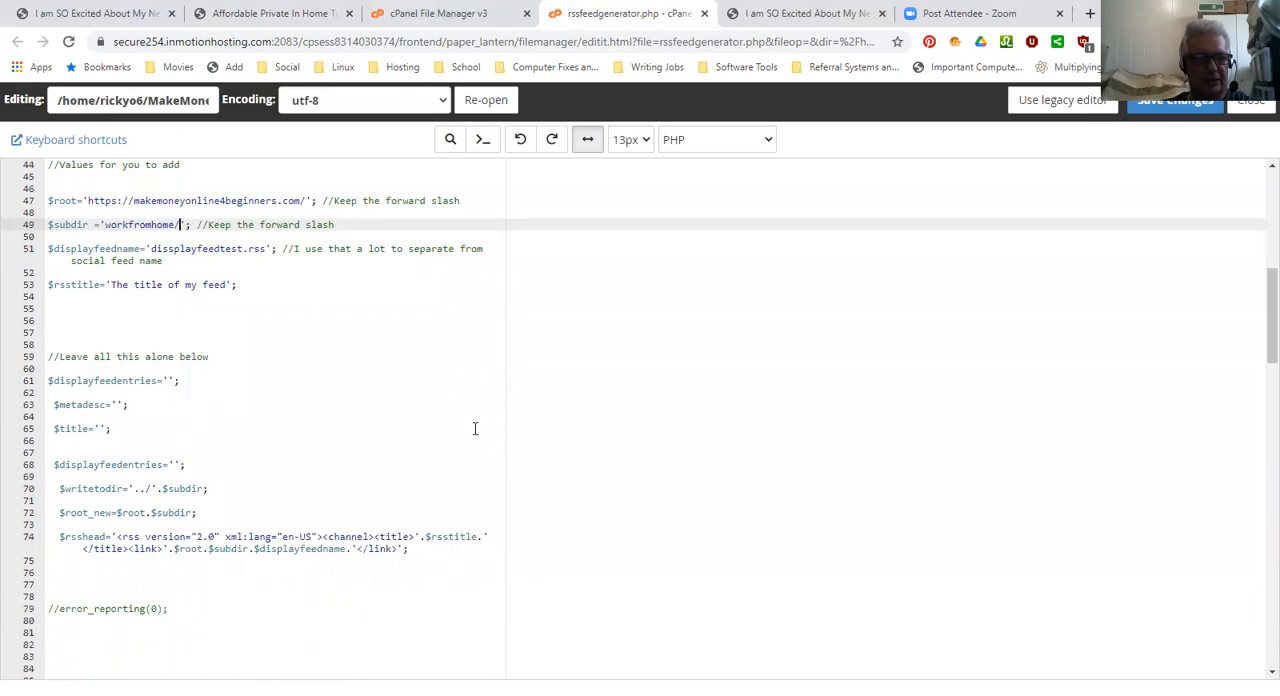
pyautogui.scroll(-3)
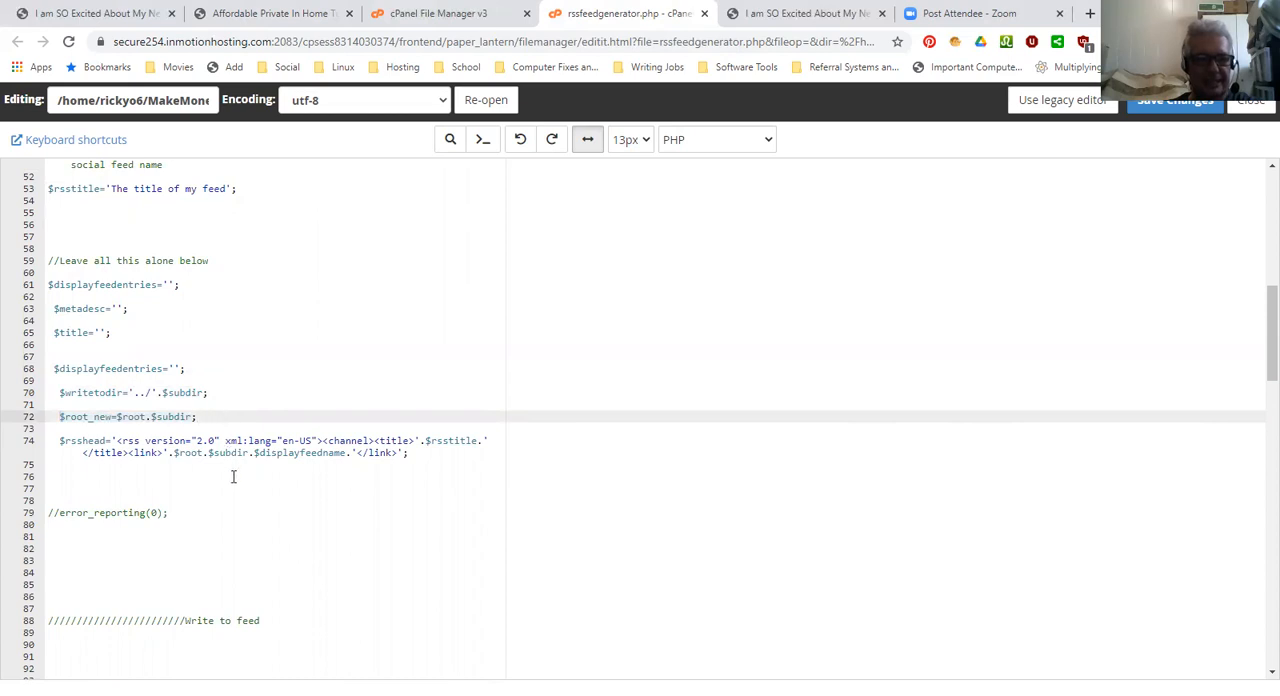
pyautogui.scroll(-3)
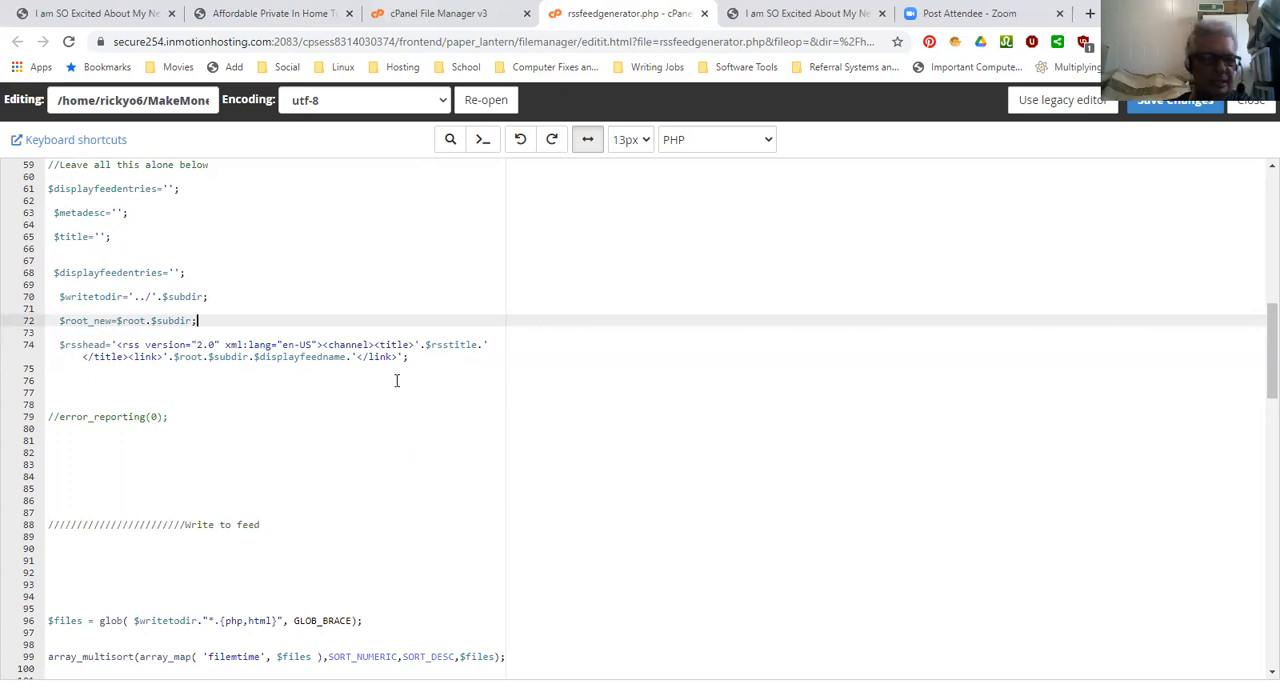
pyautogui.scroll(-3)
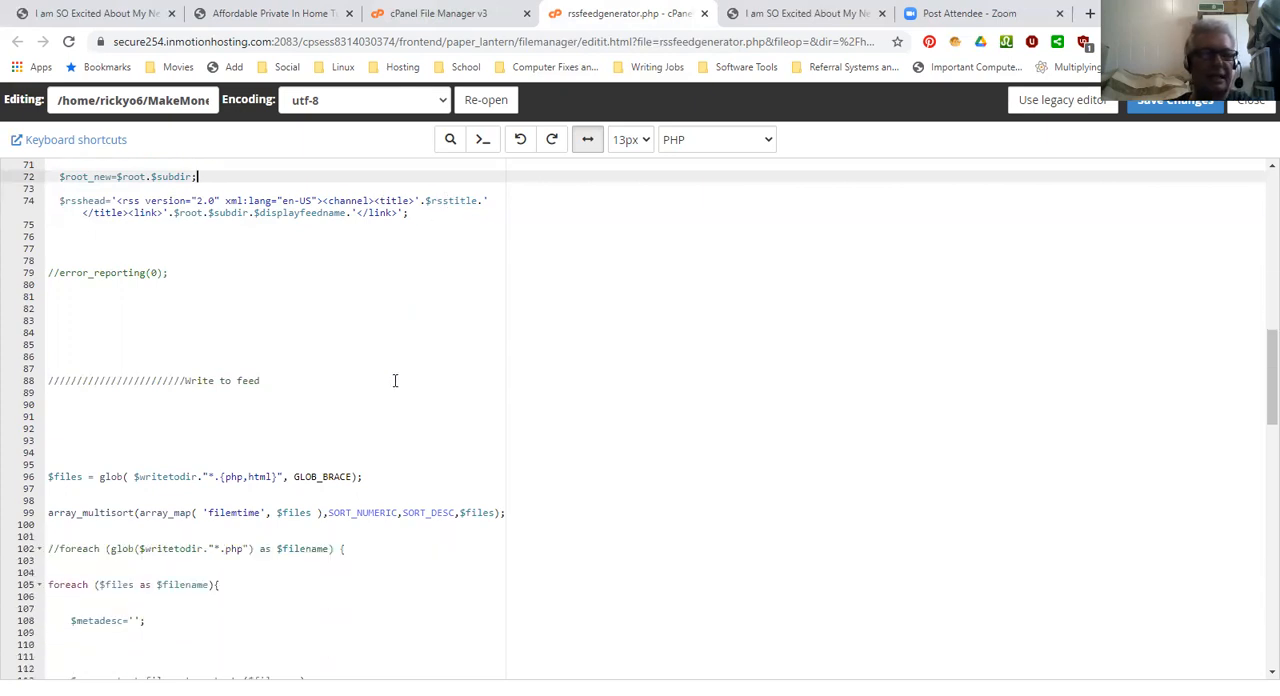
pyautogui.scroll(-3)
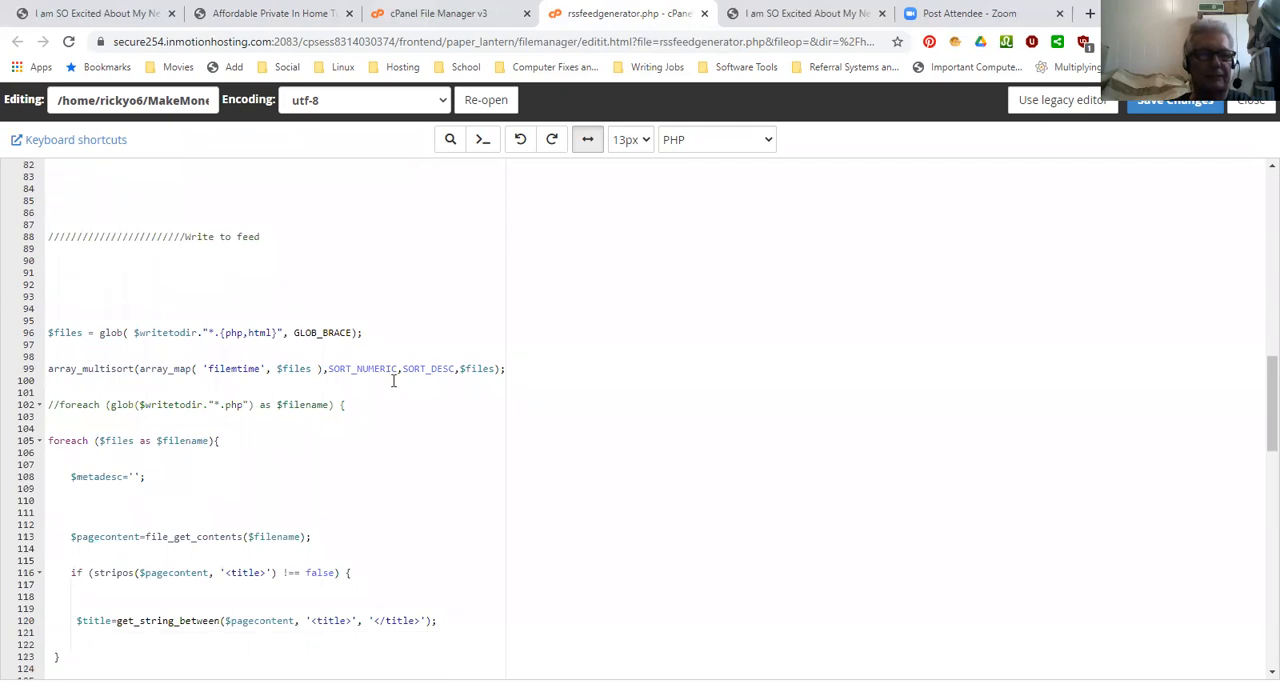
pyautogui.moveTo(163, 348)
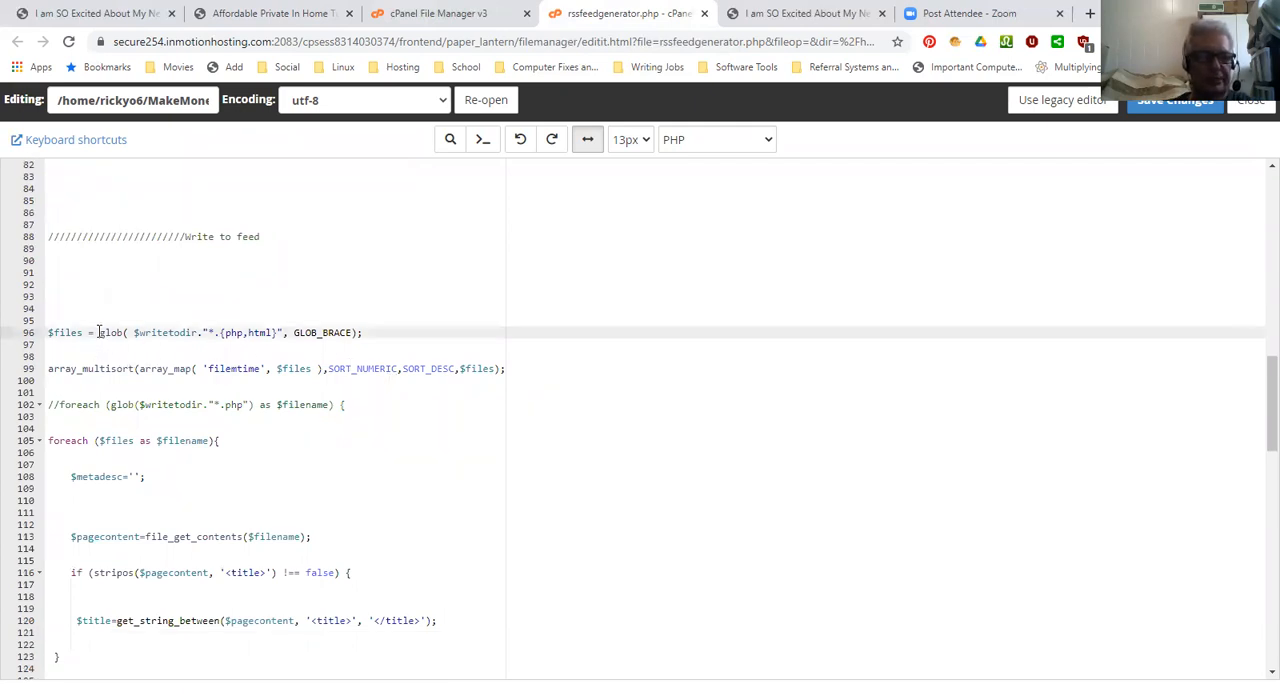
pyautogui.moveTo(98, 332); pyautogui.dragTo(248, 332)
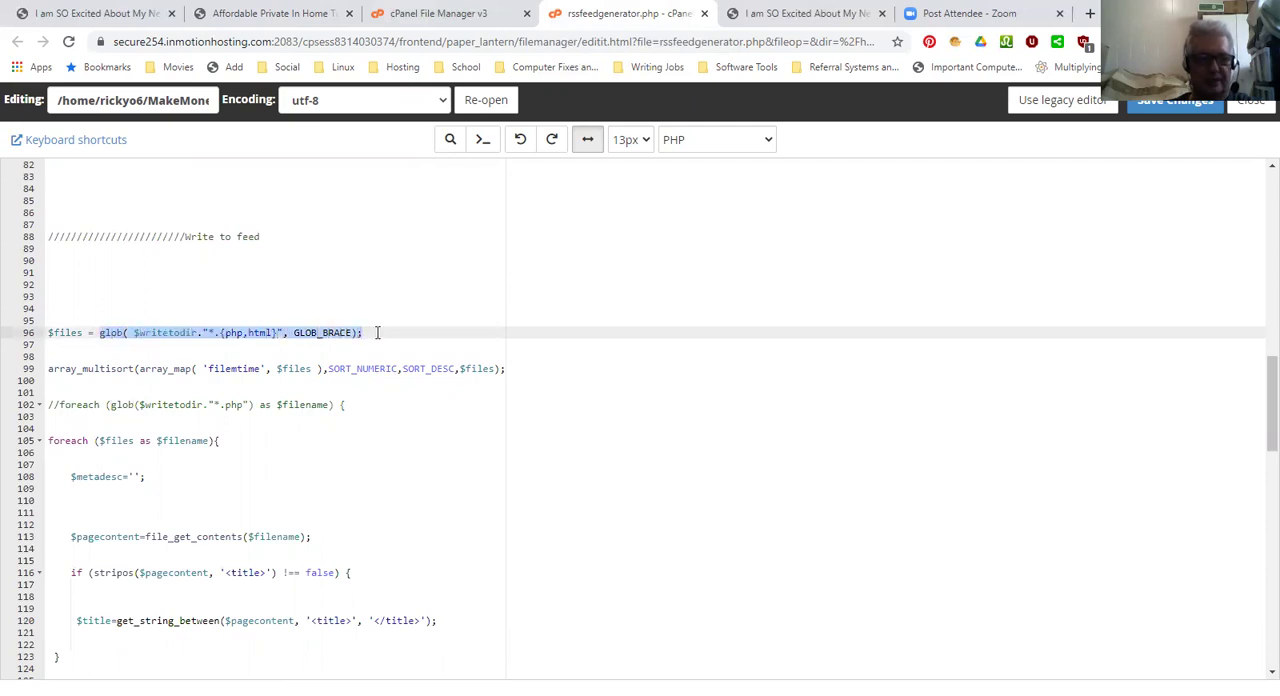
pyautogui.moveTo(403, 337)
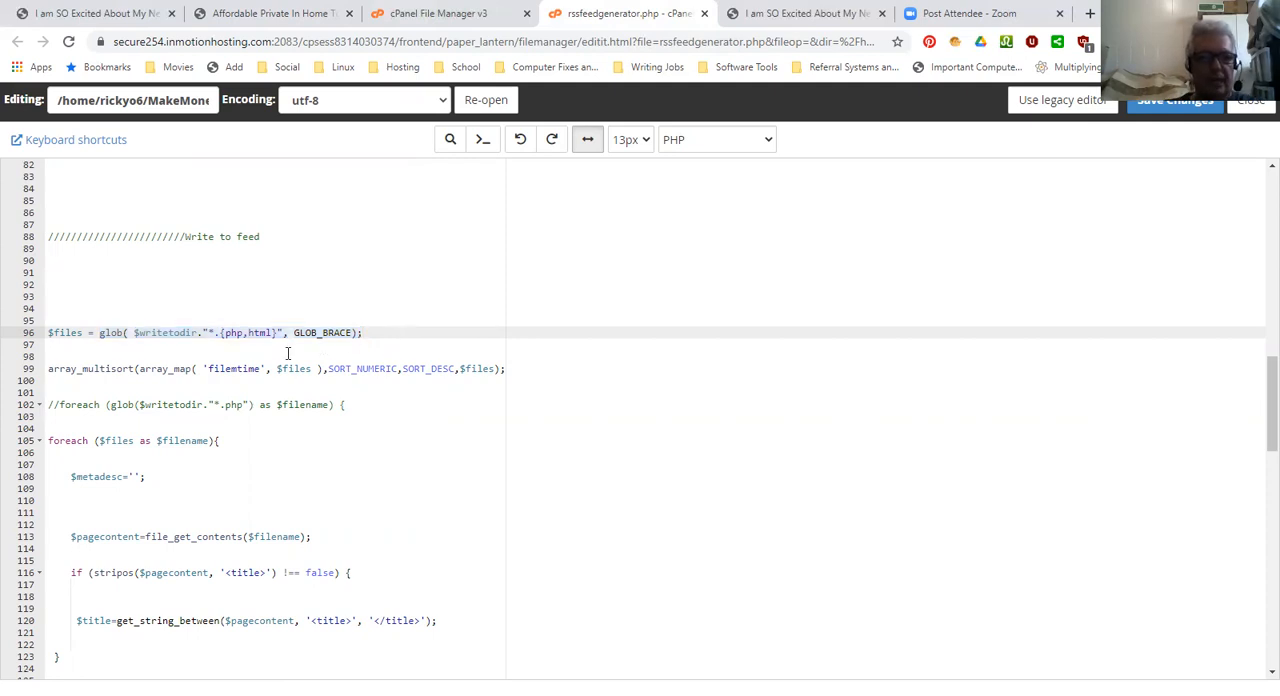
pyautogui.click(225, 332)
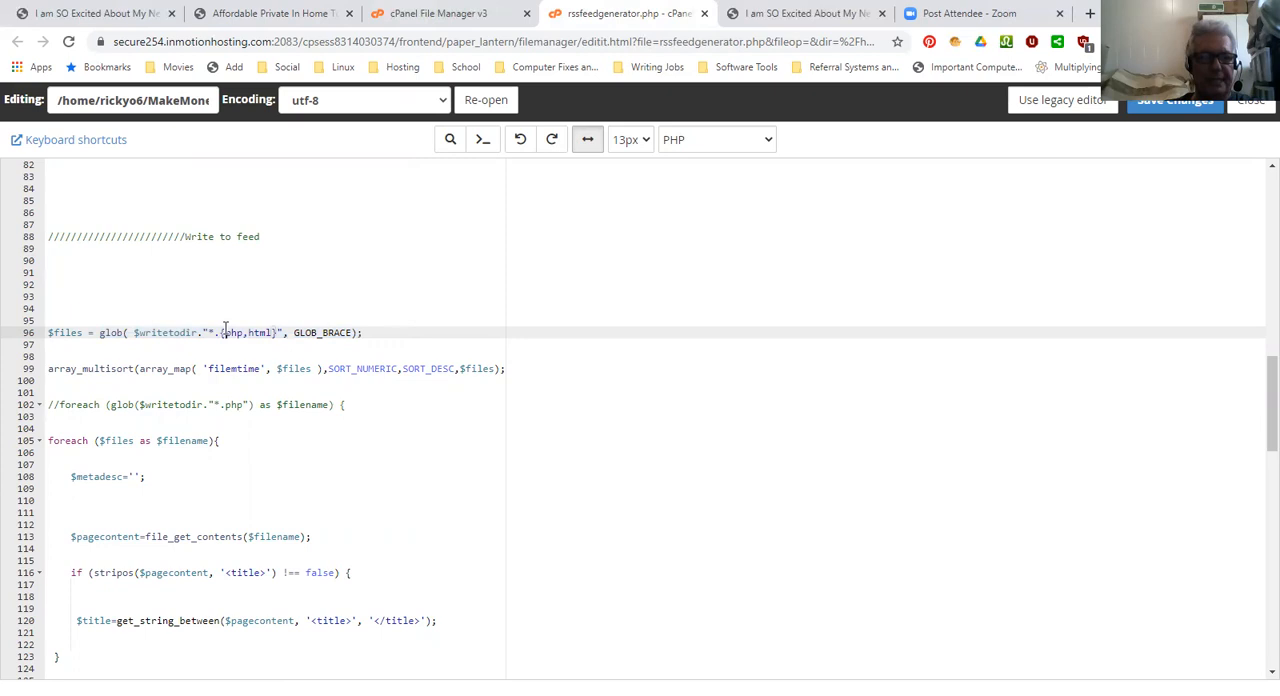
pyautogui.moveTo(227, 332); pyautogui.dragTo(275, 332)
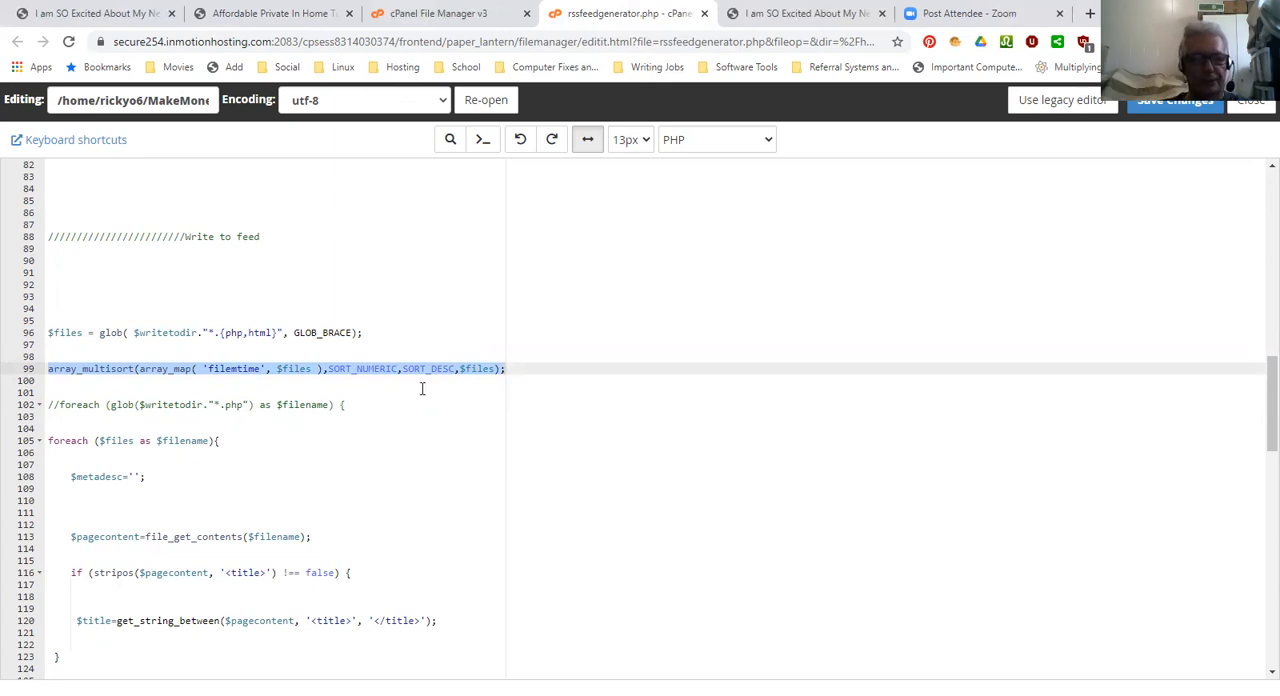
pyautogui.click(241, 441)
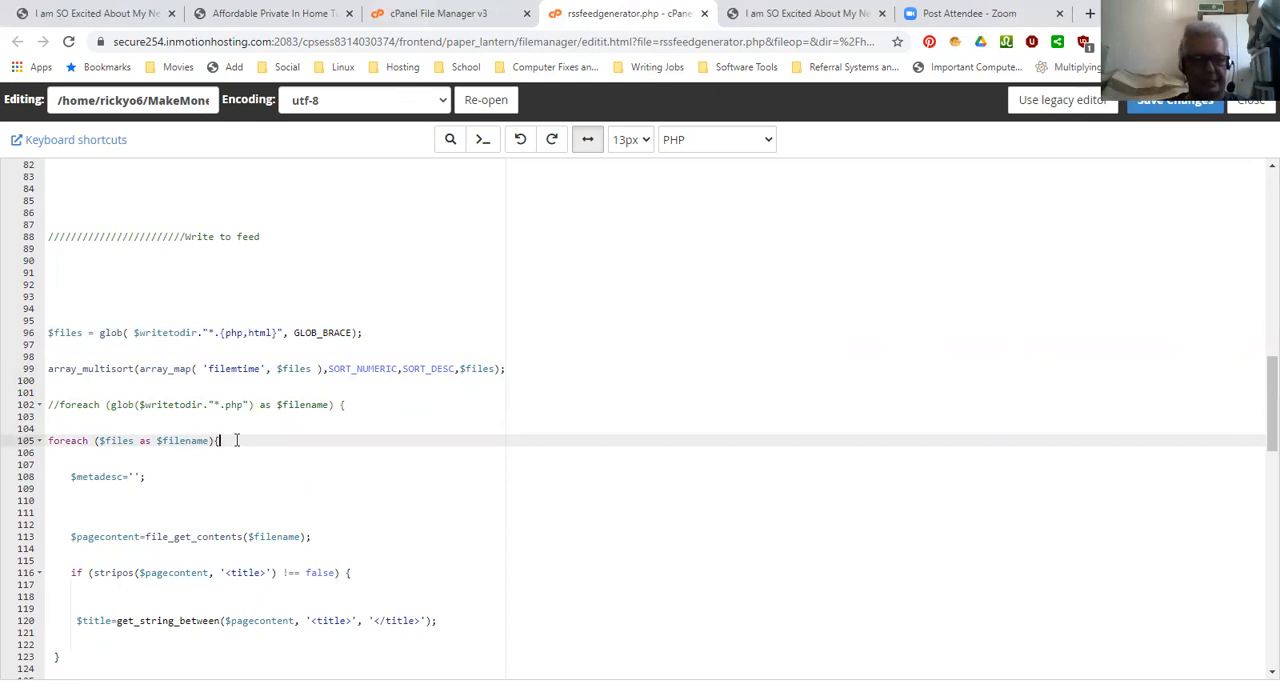
pyautogui.scroll(-3)
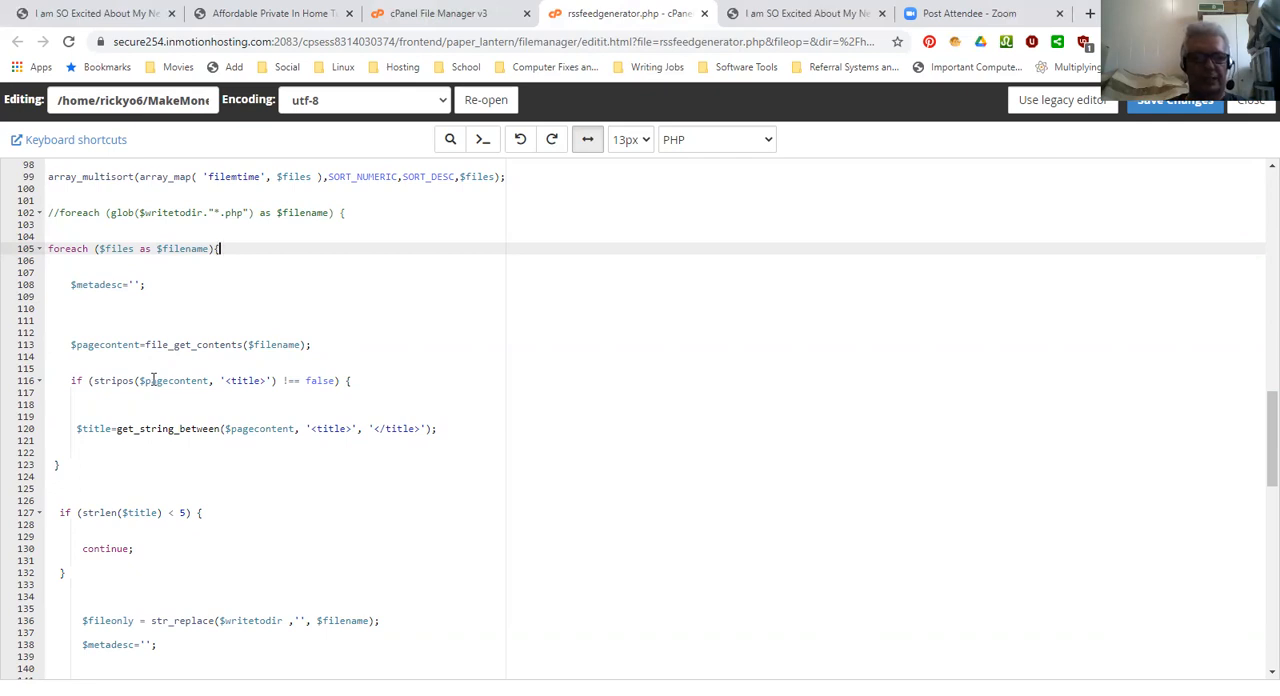
pyautogui.moveTo(248, 399)
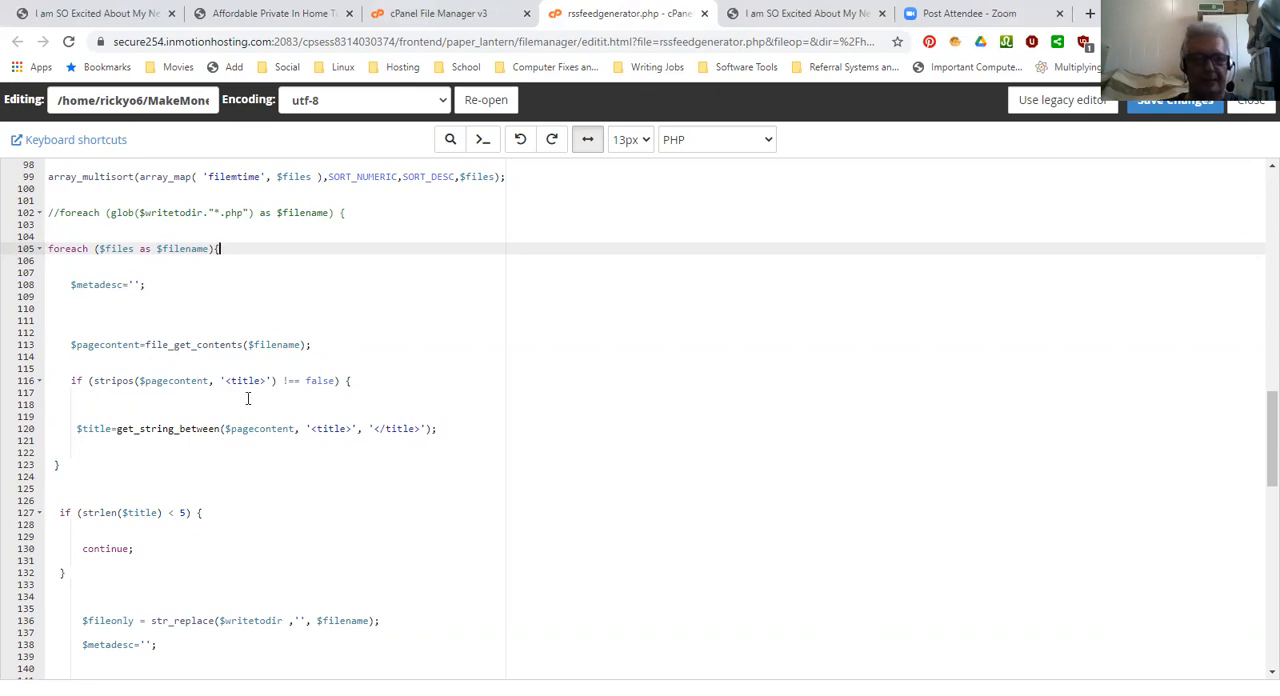
pyautogui.click(248, 400)
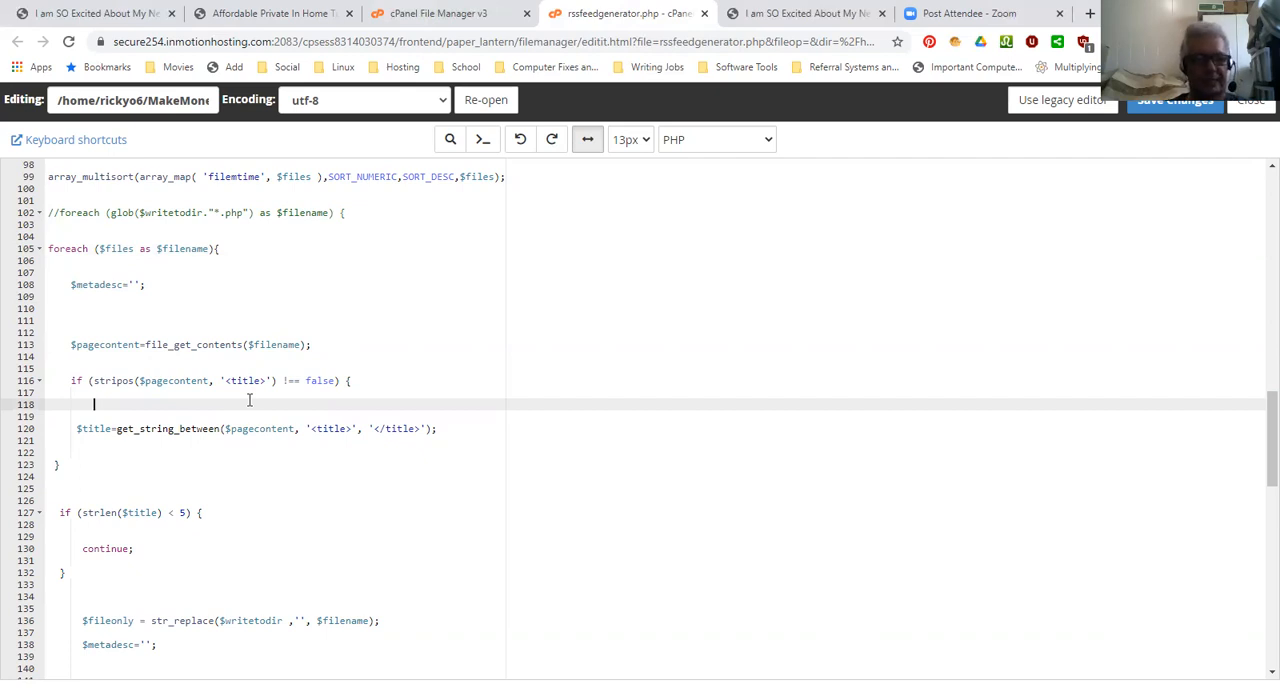
pyautogui.scroll(-3)
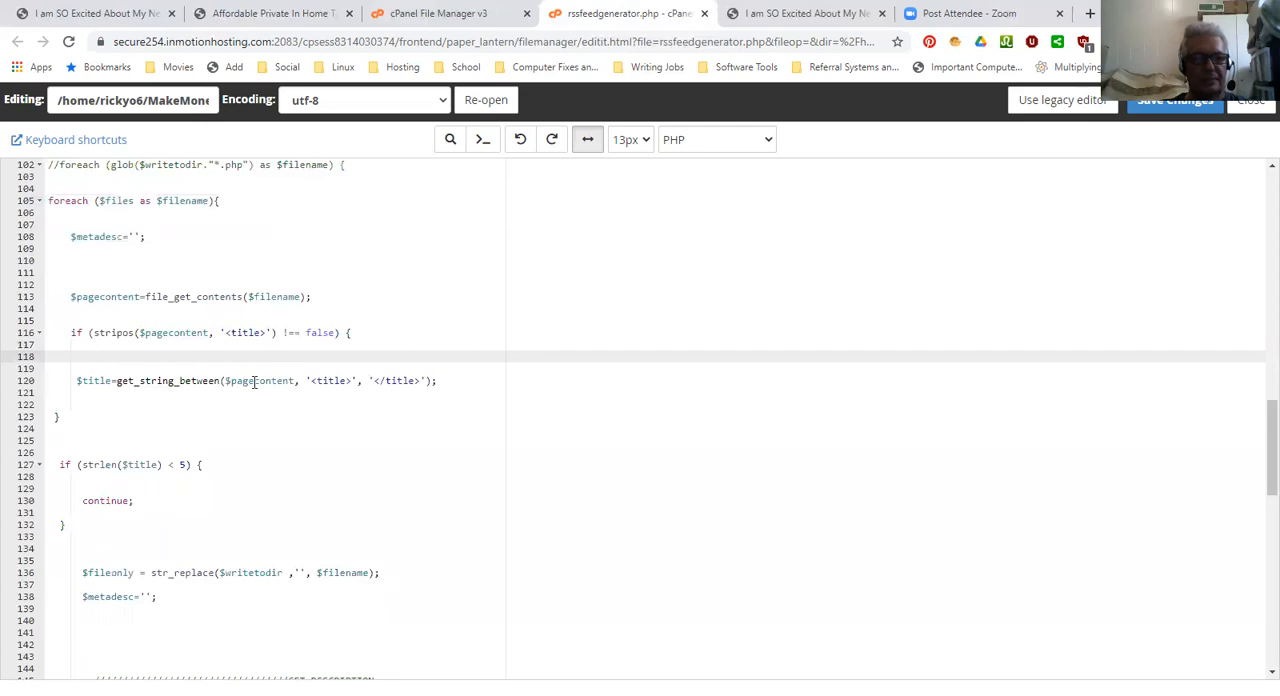
pyautogui.moveTo(183, 381)
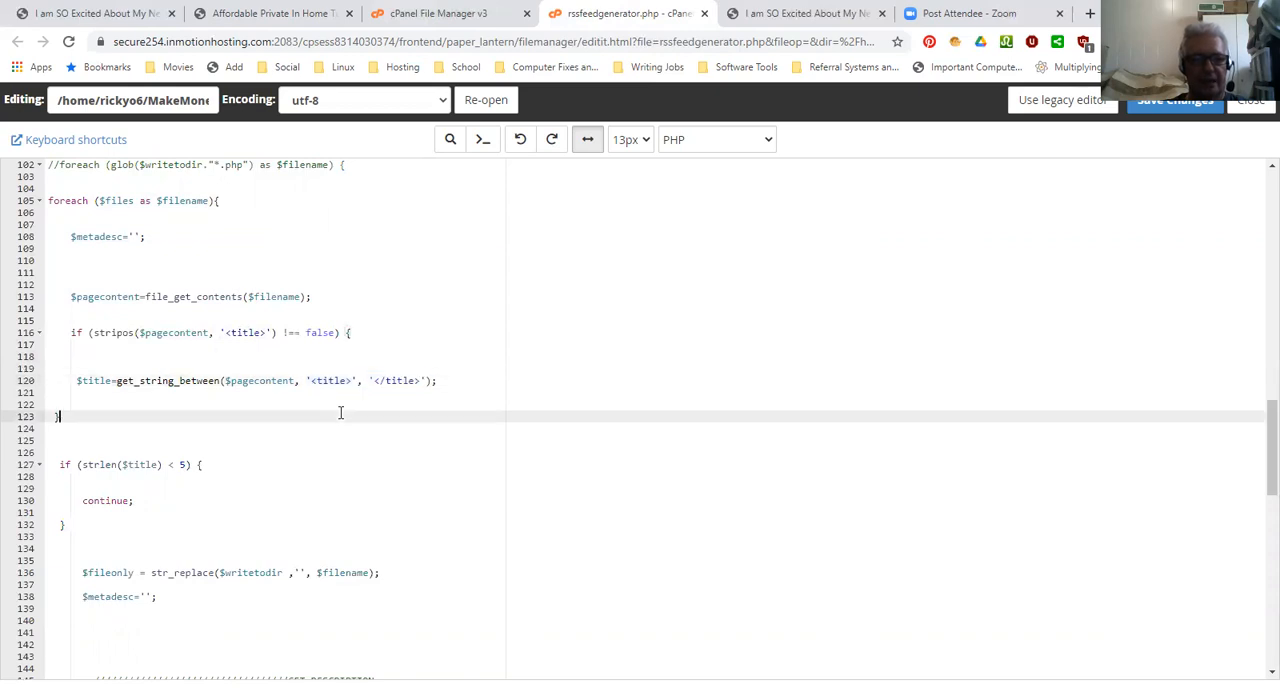
pyautogui.scroll(-3)
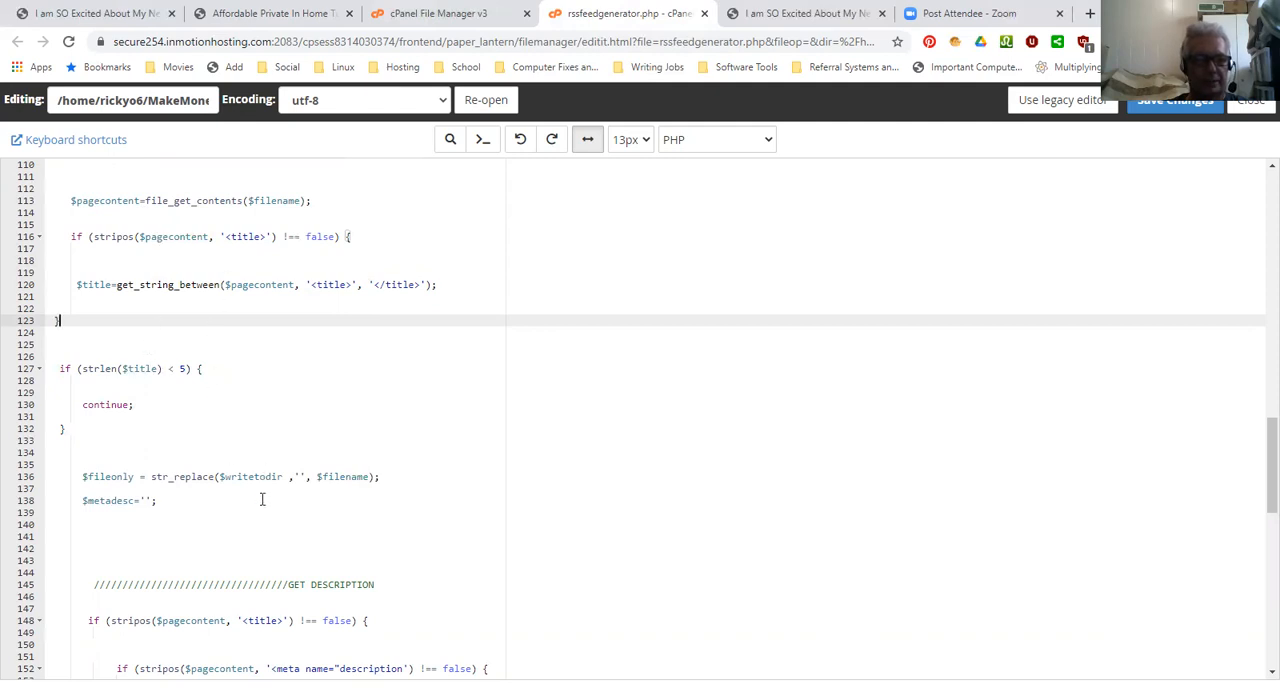
pyautogui.scroll(-3)
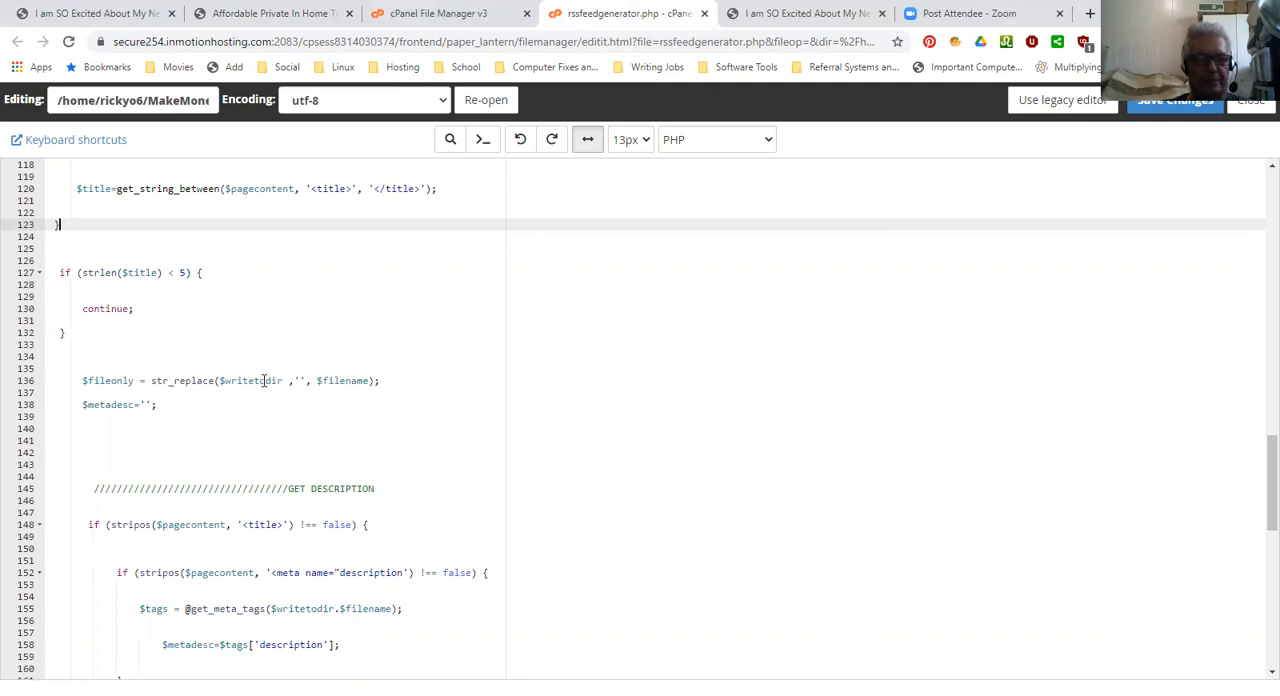
pyautogui.moveTo(163, 377)
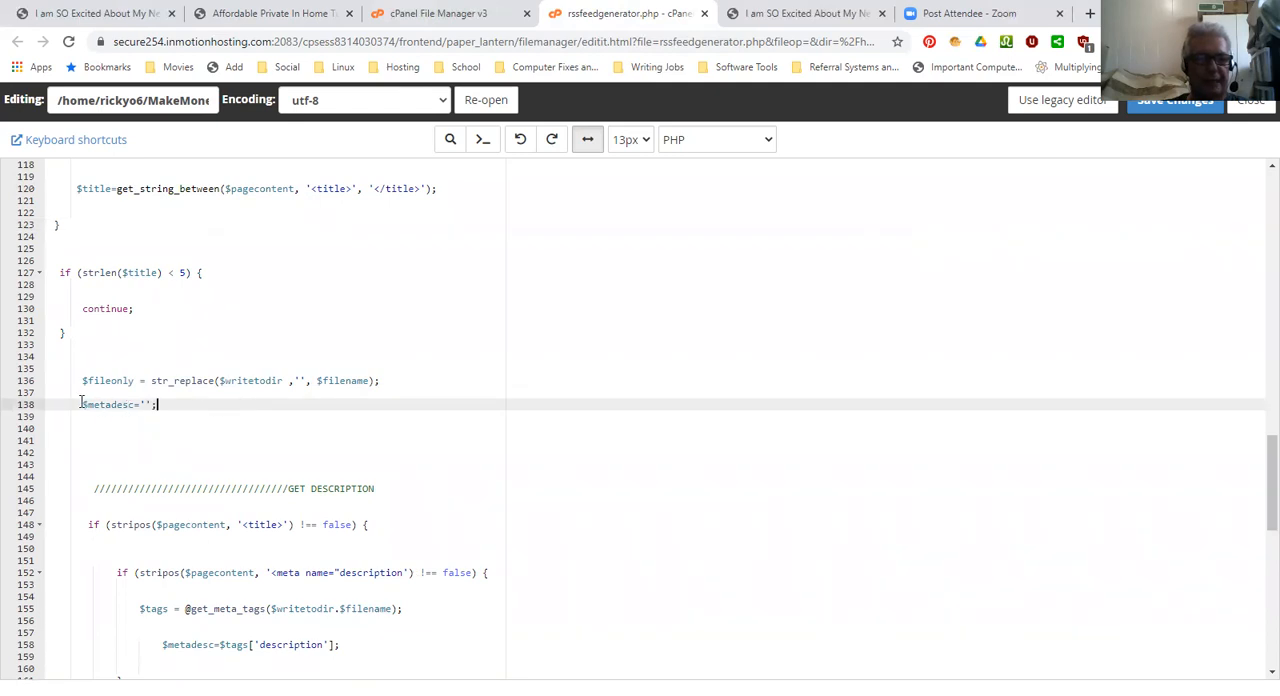
pyautogui.moveTo(195, 403)
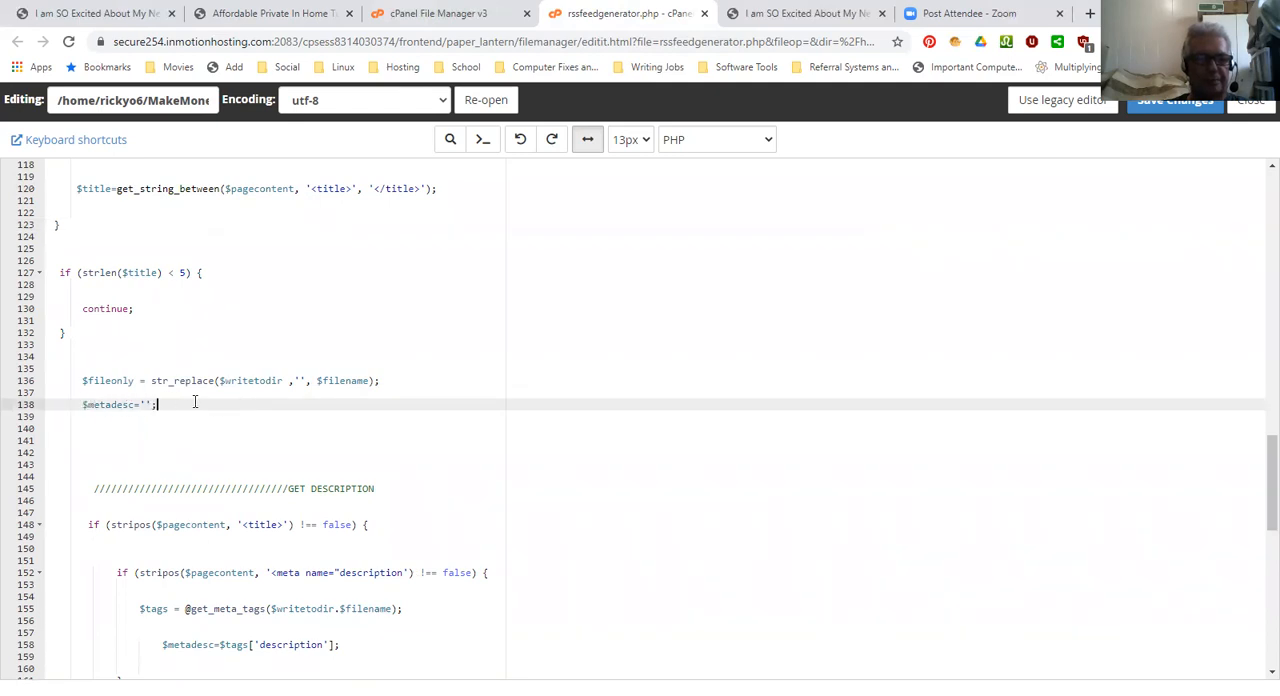
pyautogui.scroll(-3)
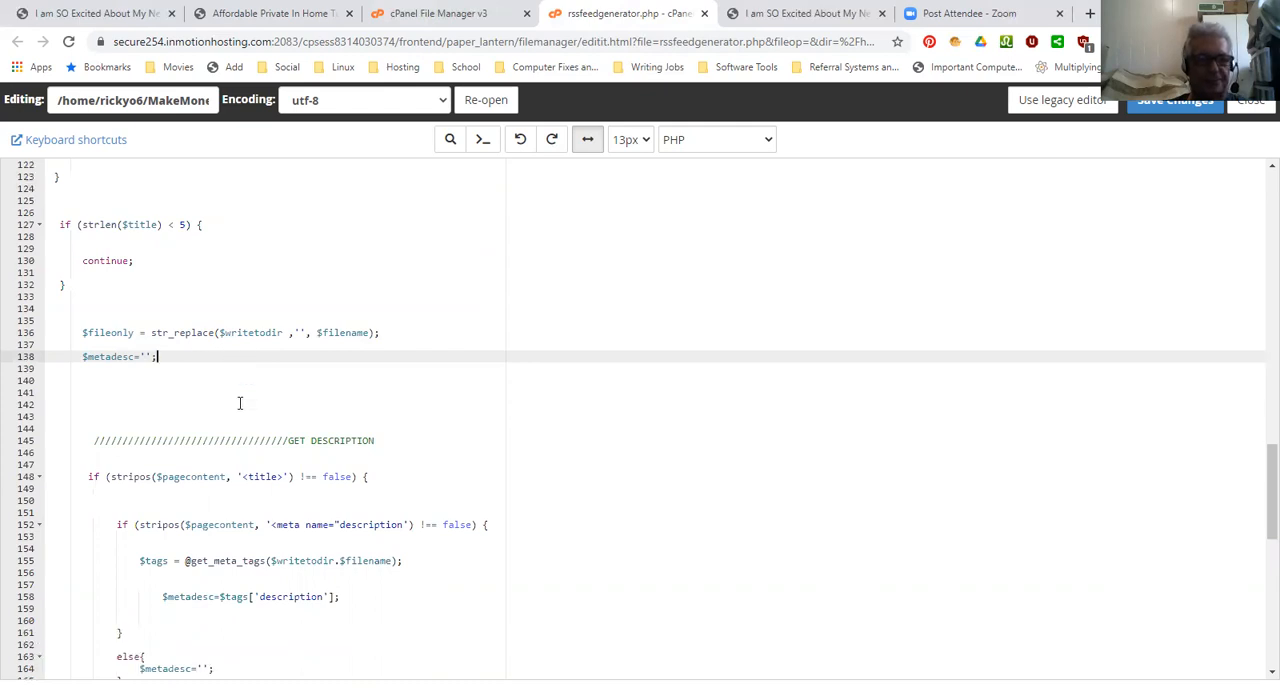
pyautogui.scroll(-3)
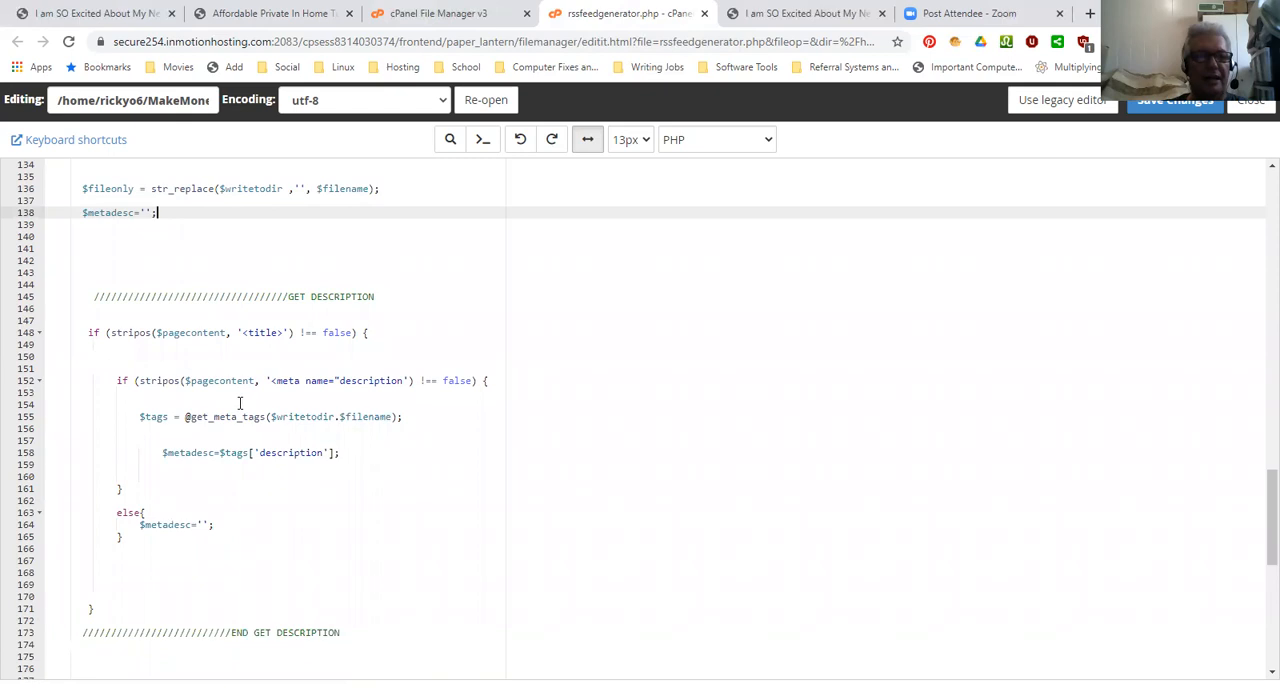
pyautogui.moveTo(237, 403)
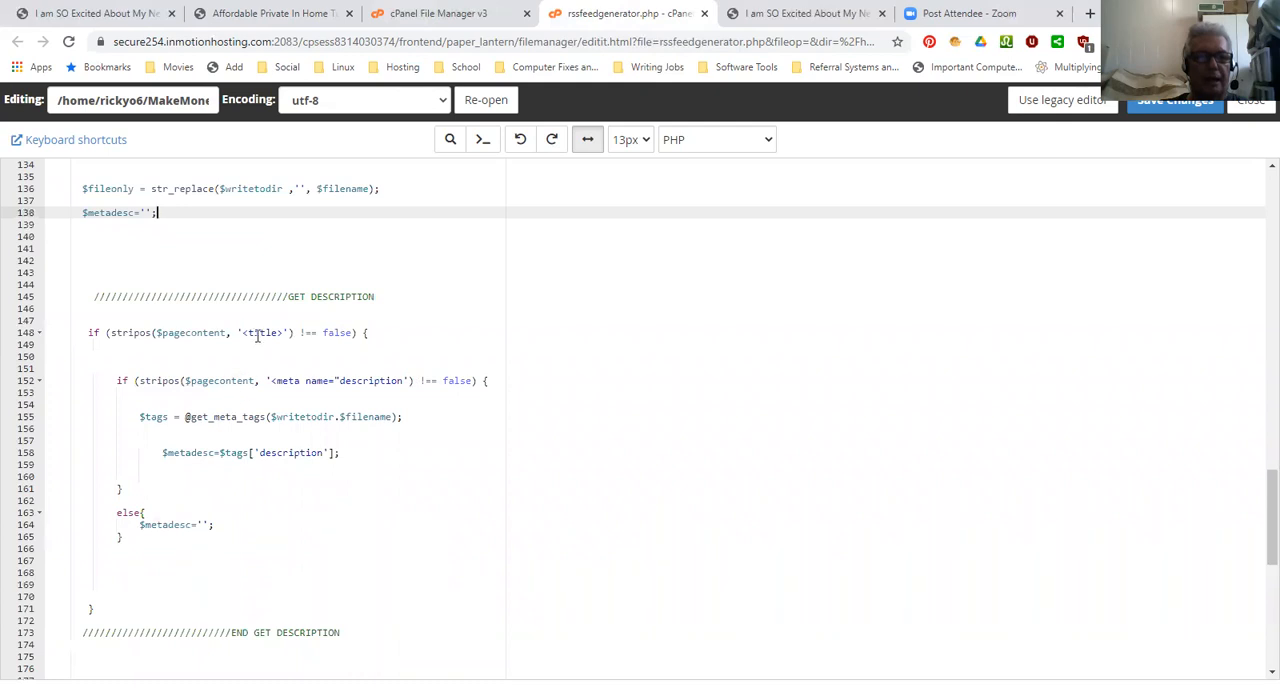
pyautogui.moveTo(264, 333)
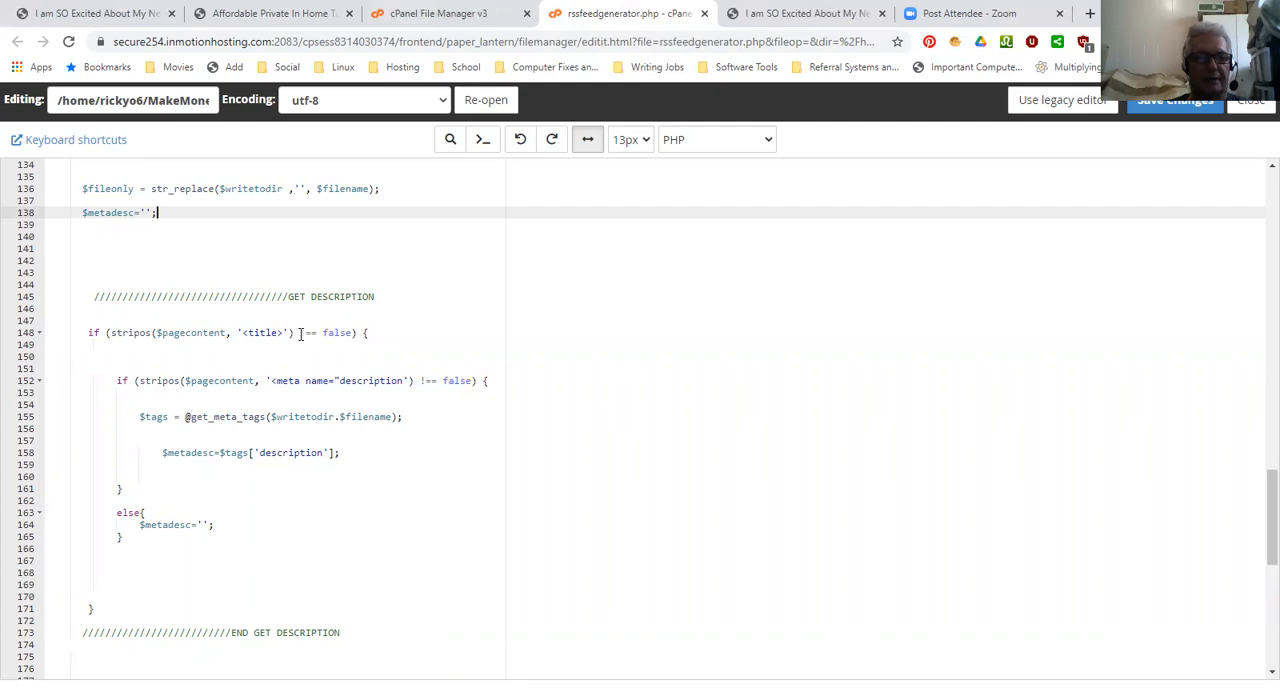
pyautogui.moveTo(296, 332)
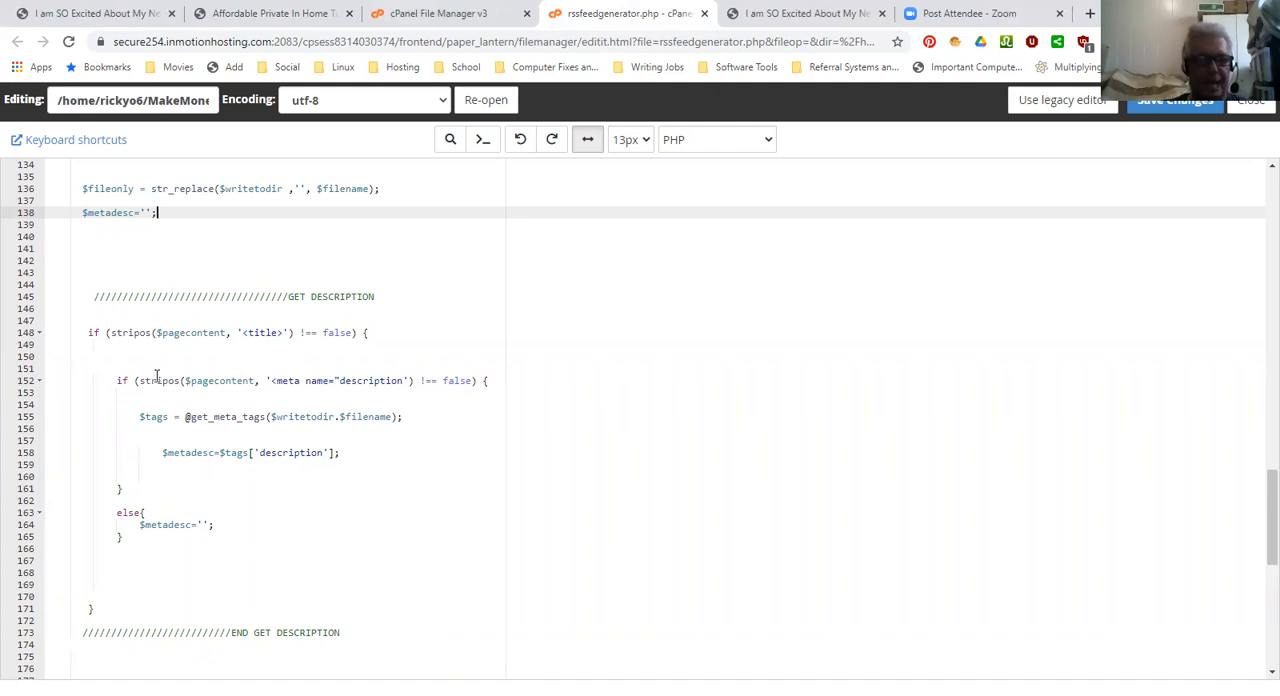
pyautogui.moveTo(335, 380)
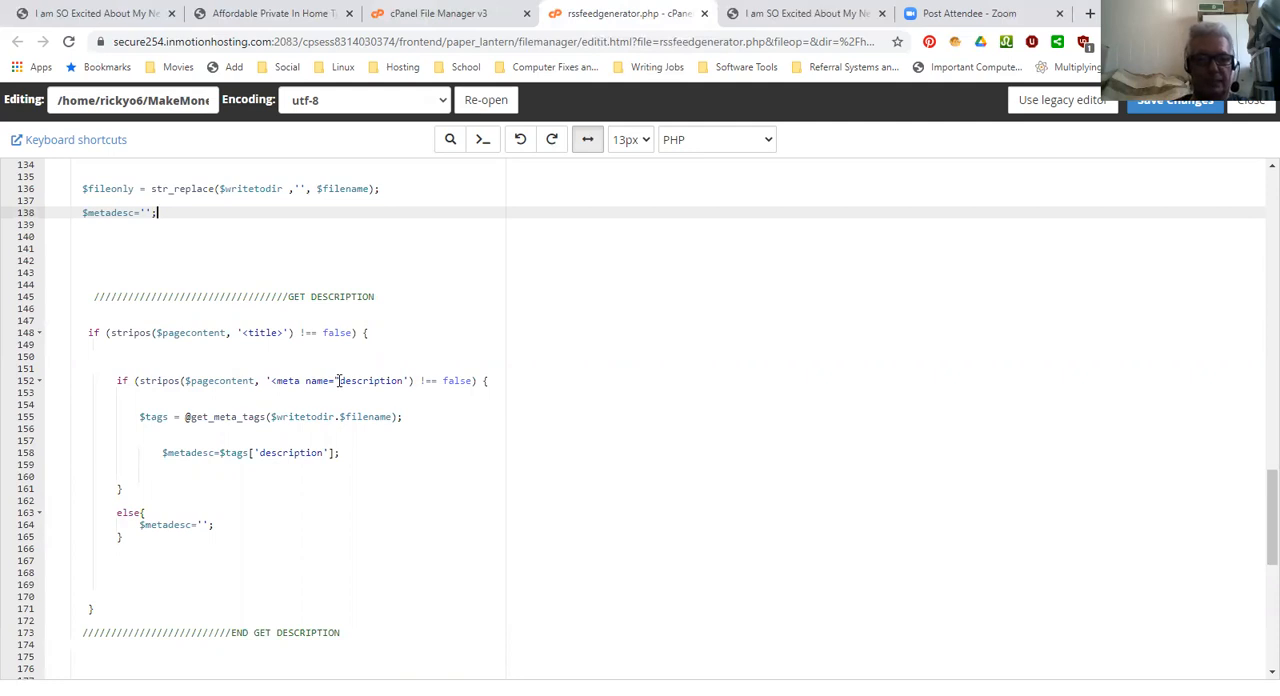
pyautogui.moveTo(388, 439)
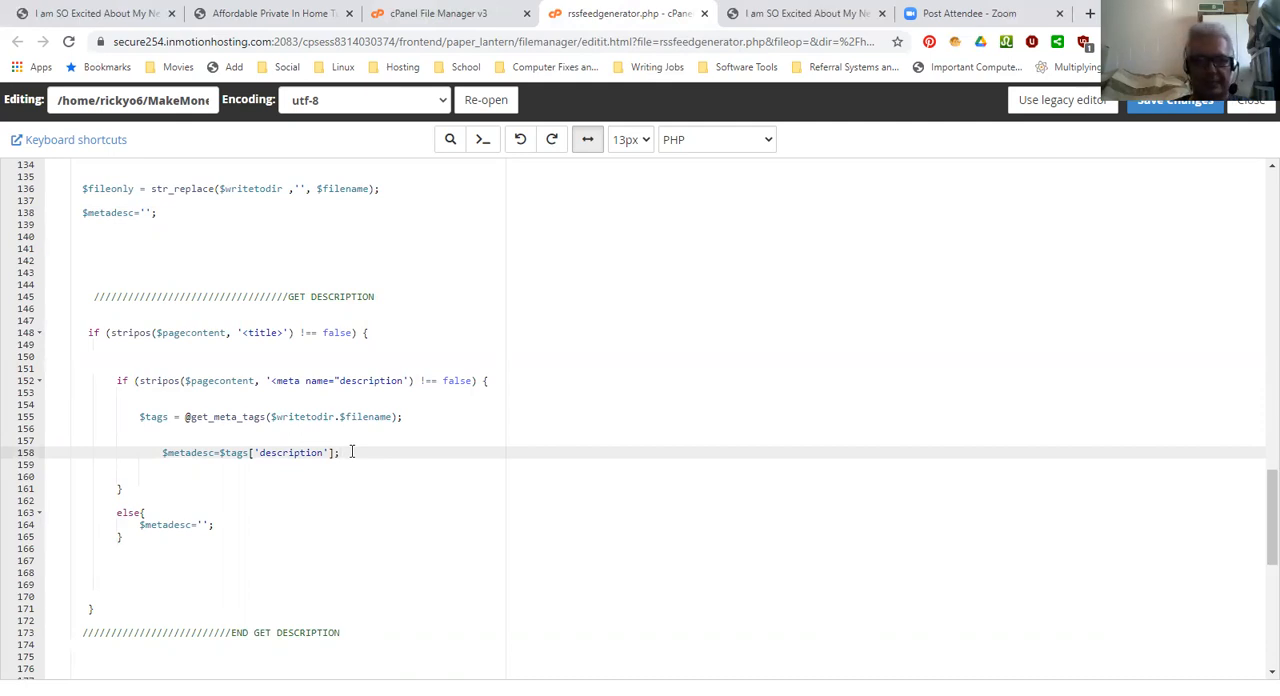
pyautogui.scroll(-3)
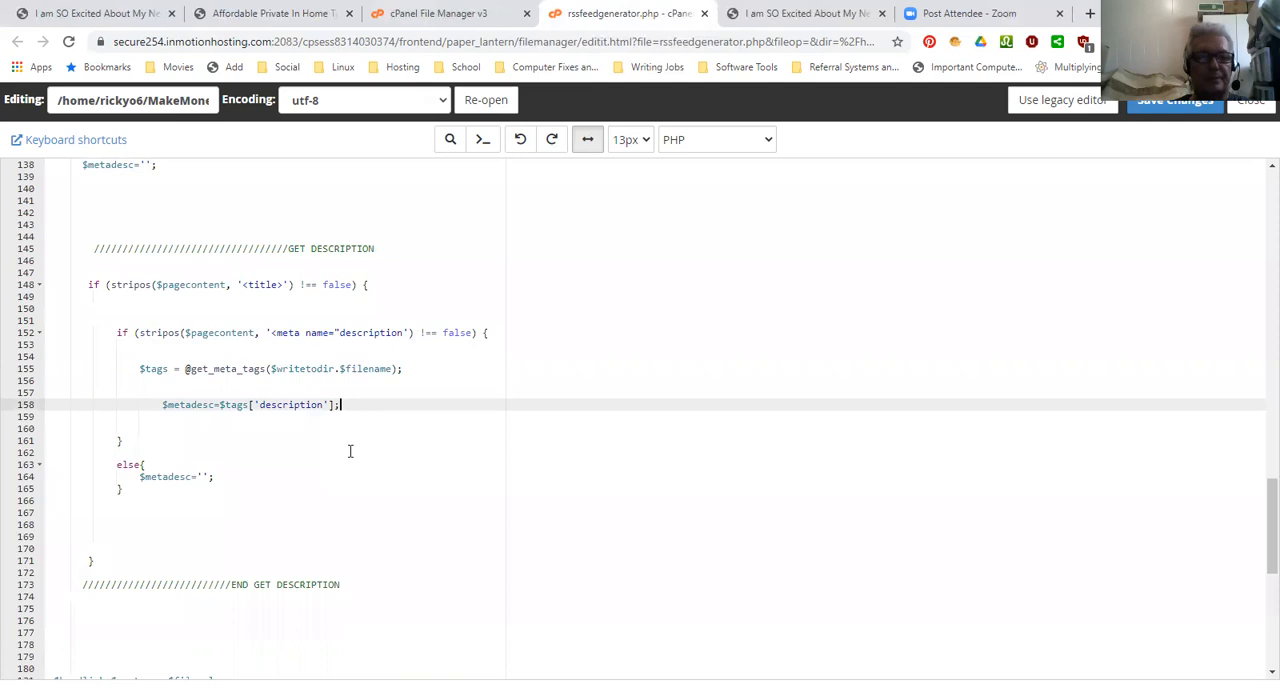
pyautogui.scroll(-3)
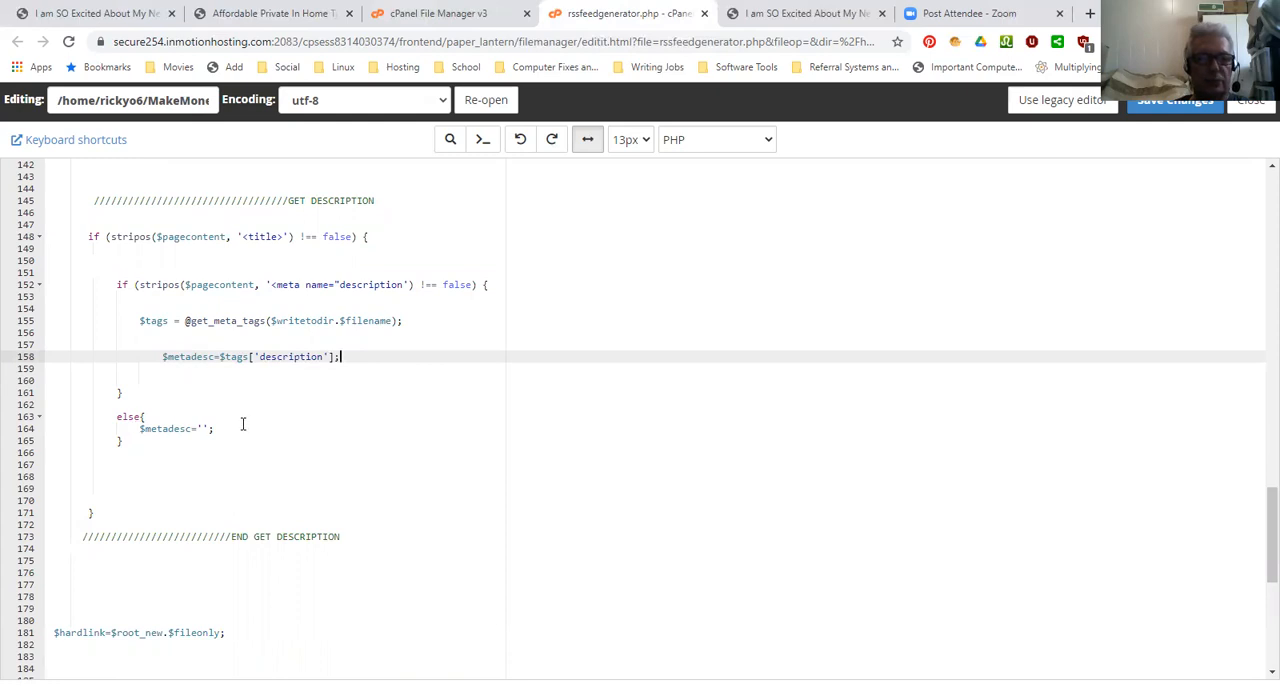
pyautogui.moveTo(456, 481)
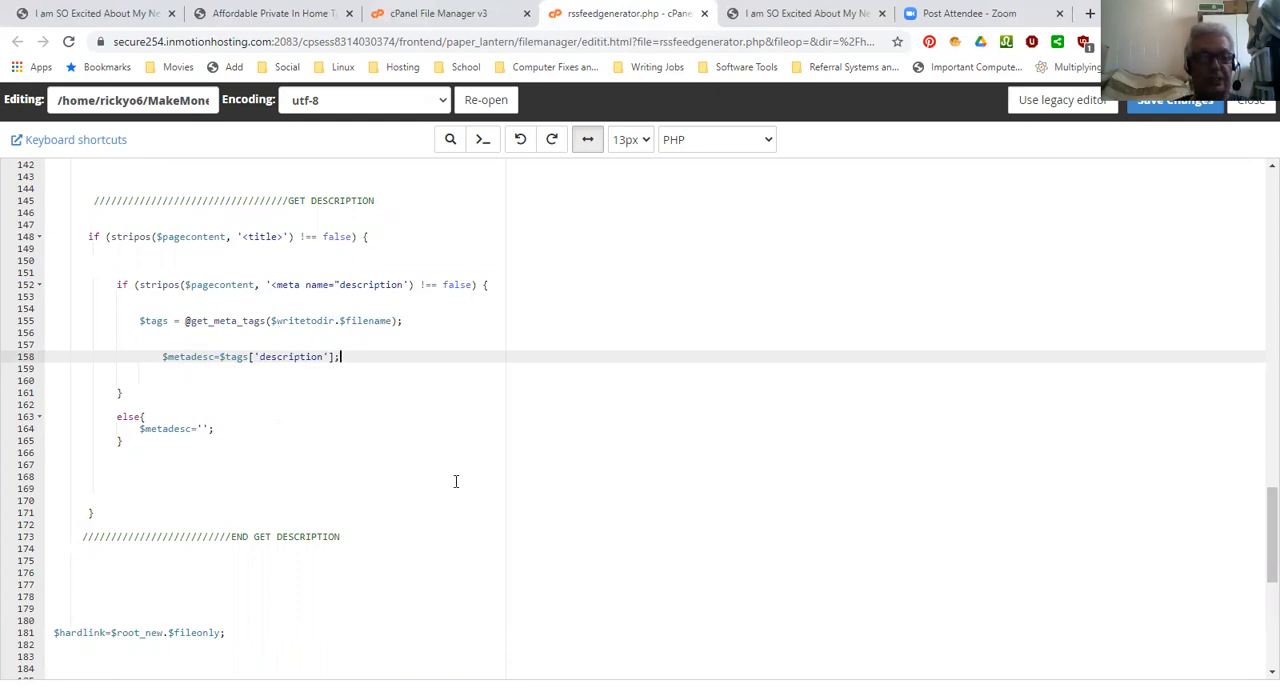
pyautogui.scroll(-3)
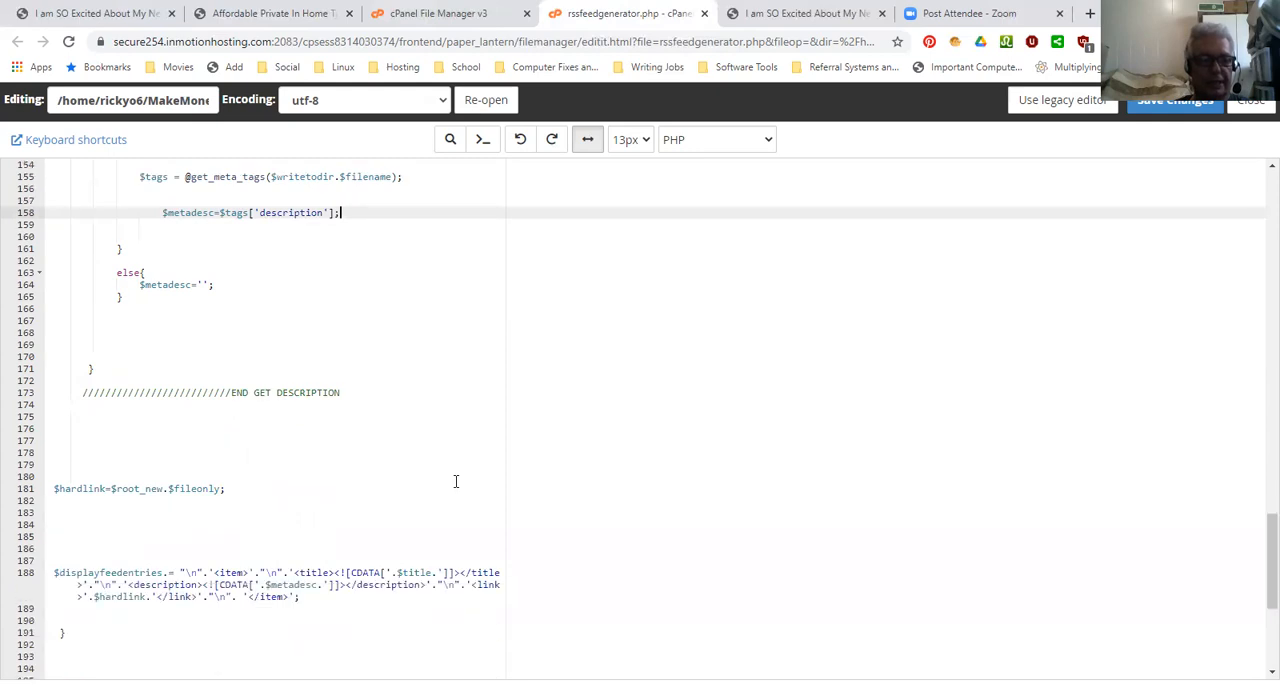
pyautogui.scroll(-3)
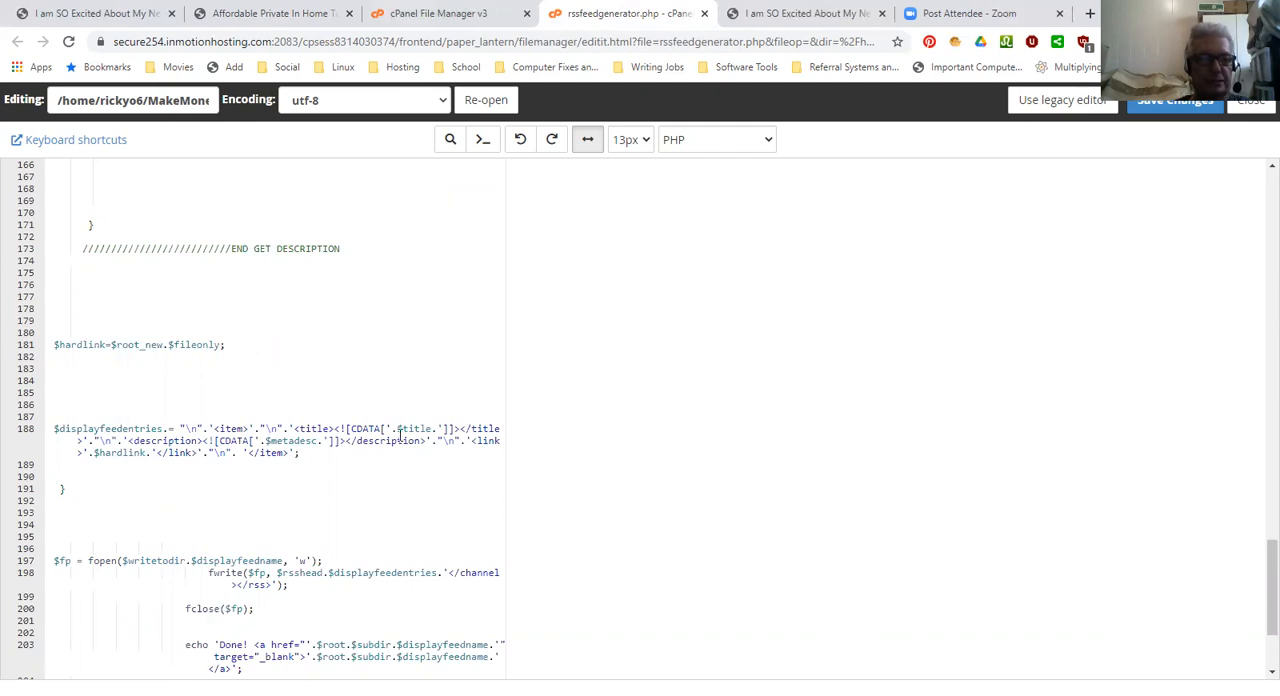
pyautogui.scroll(-3)
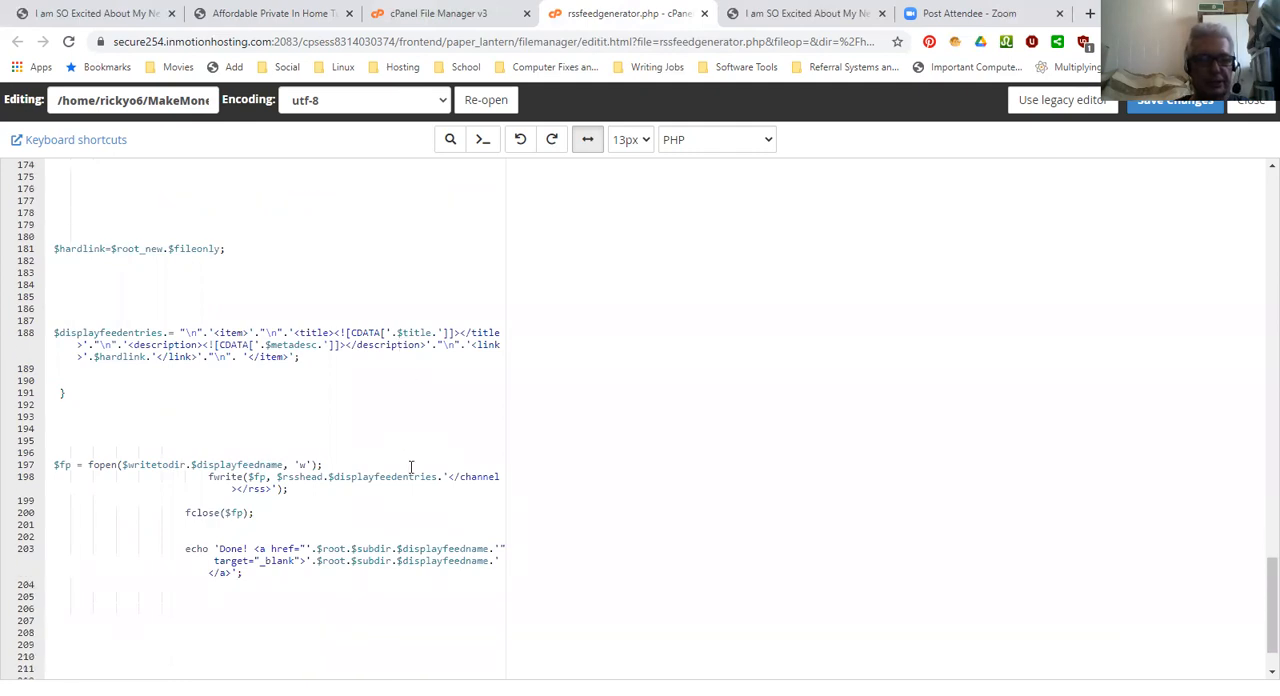
pyautogui.moveTo(363, 404)
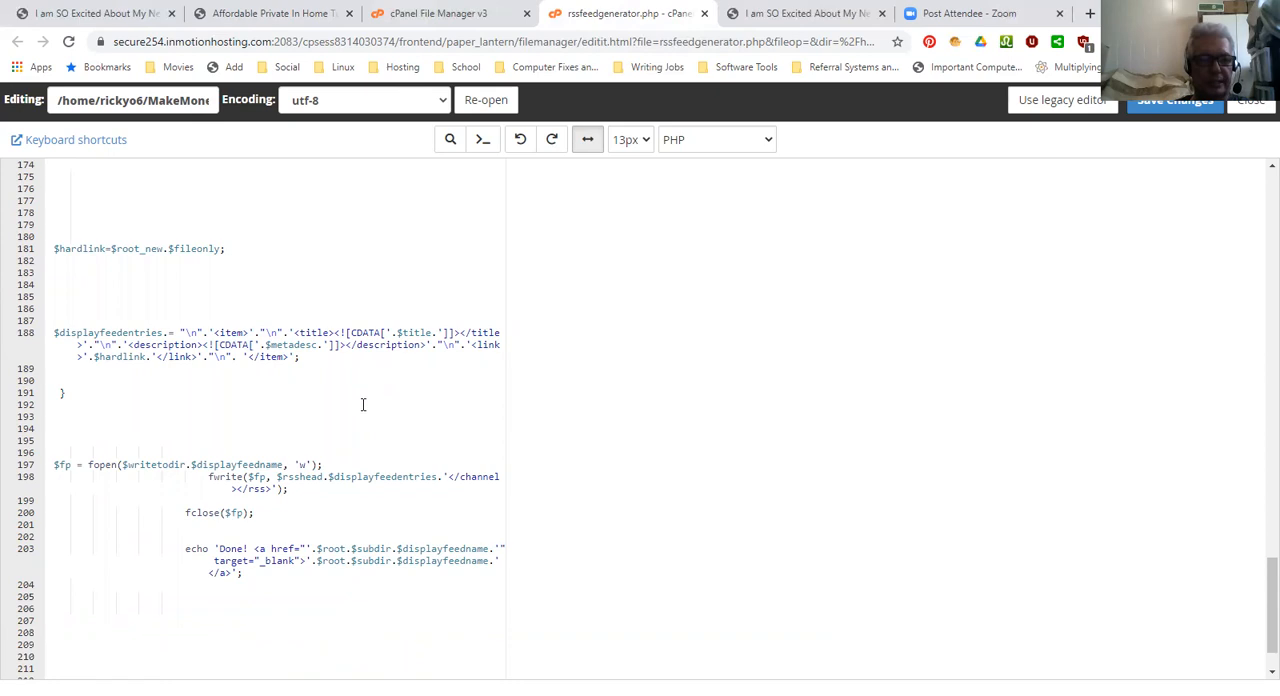
pyautogui.moveTo(347, 422)
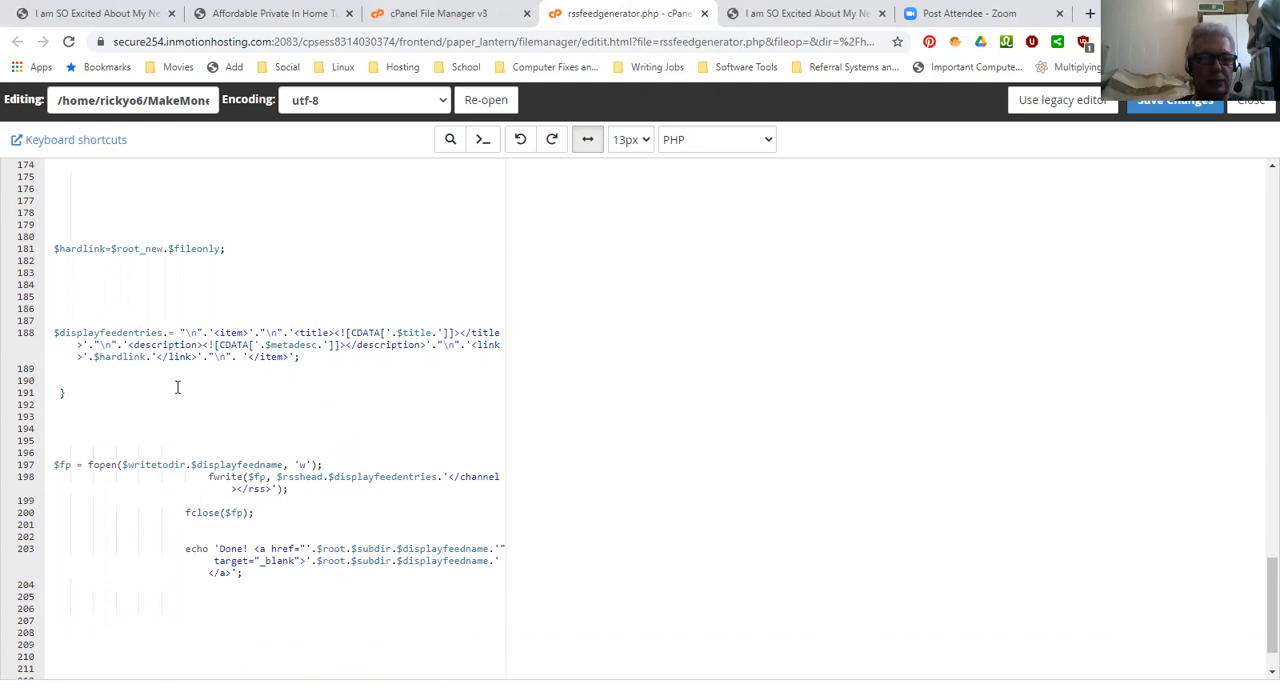
pyautogui.click(170, 332)
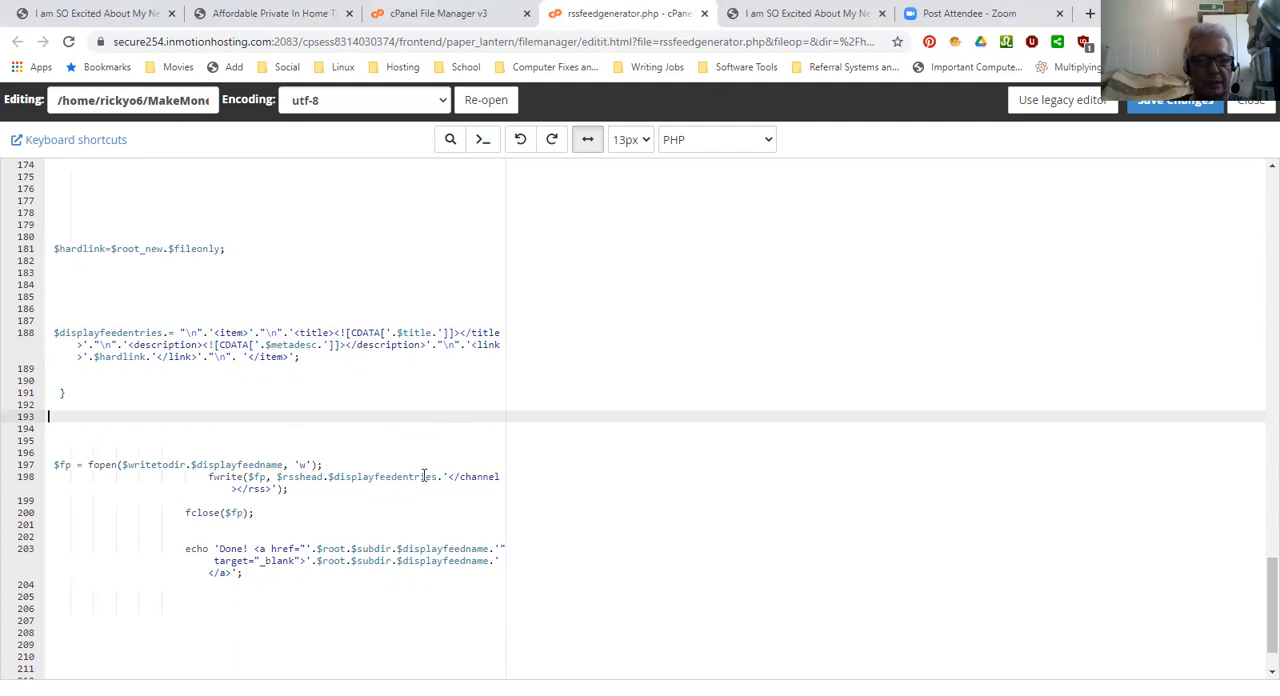
pyautogui.moveTo(465, 476)
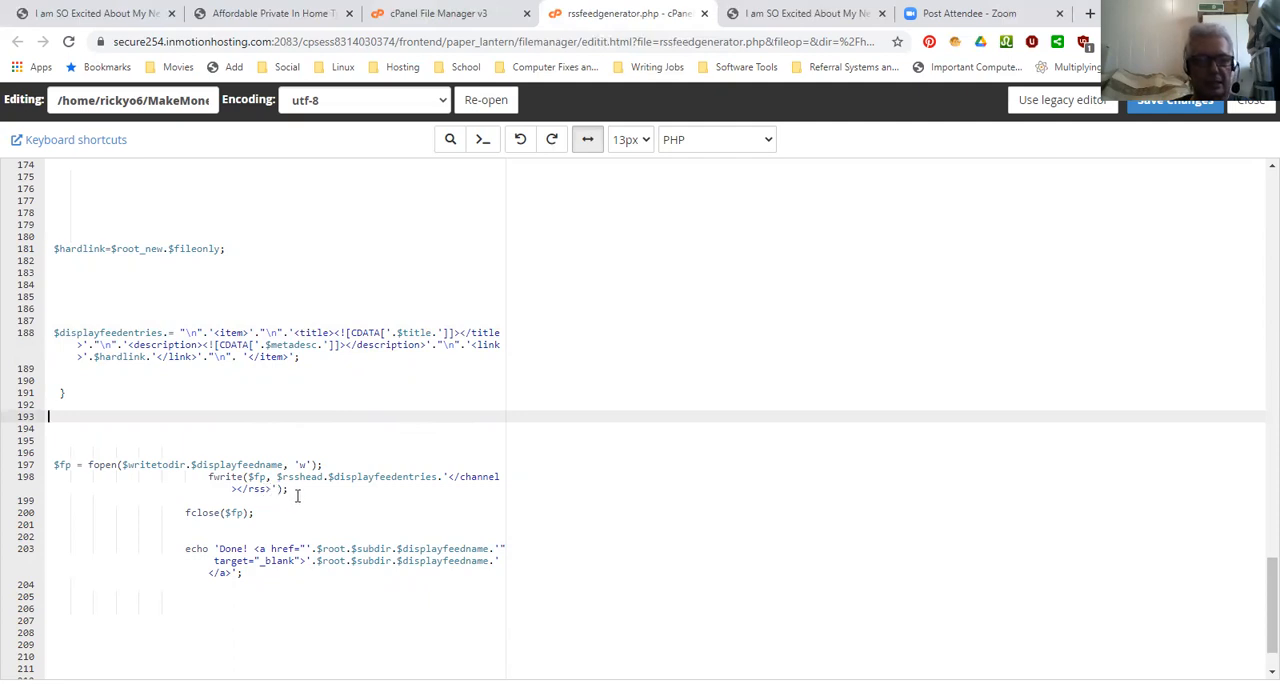
pyautogui.moveTo(383, 501)
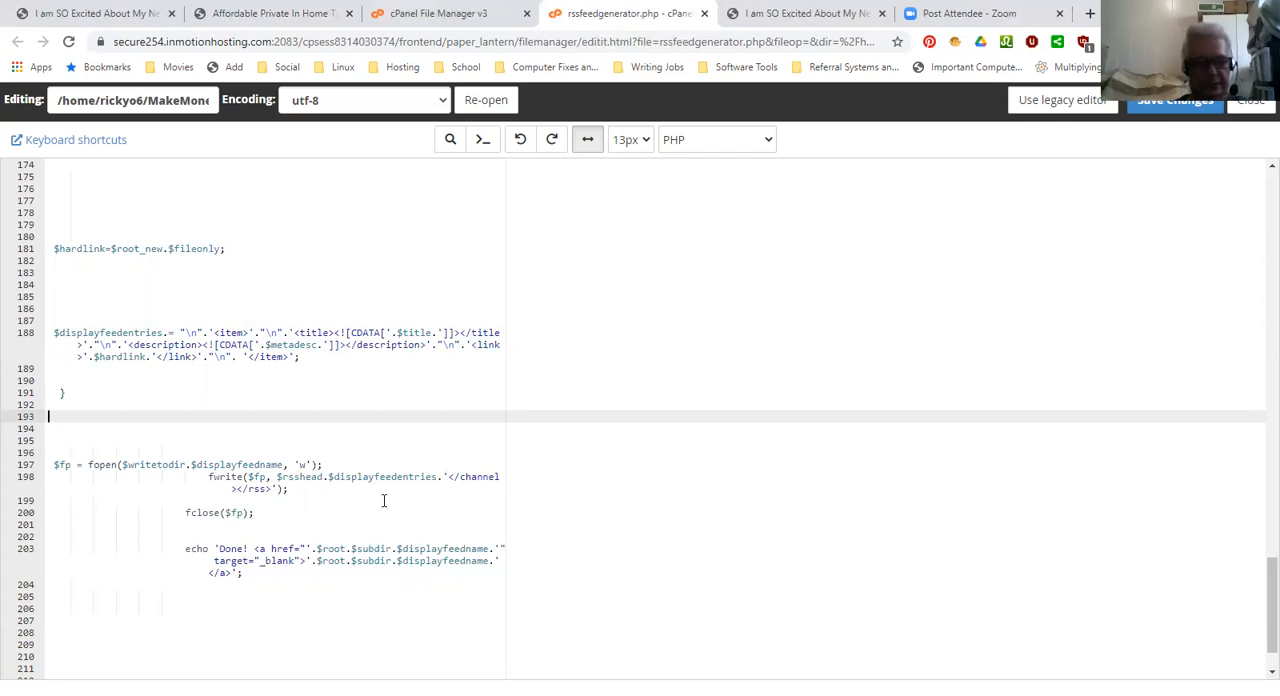
pyautogui.moveTo(385, 542)
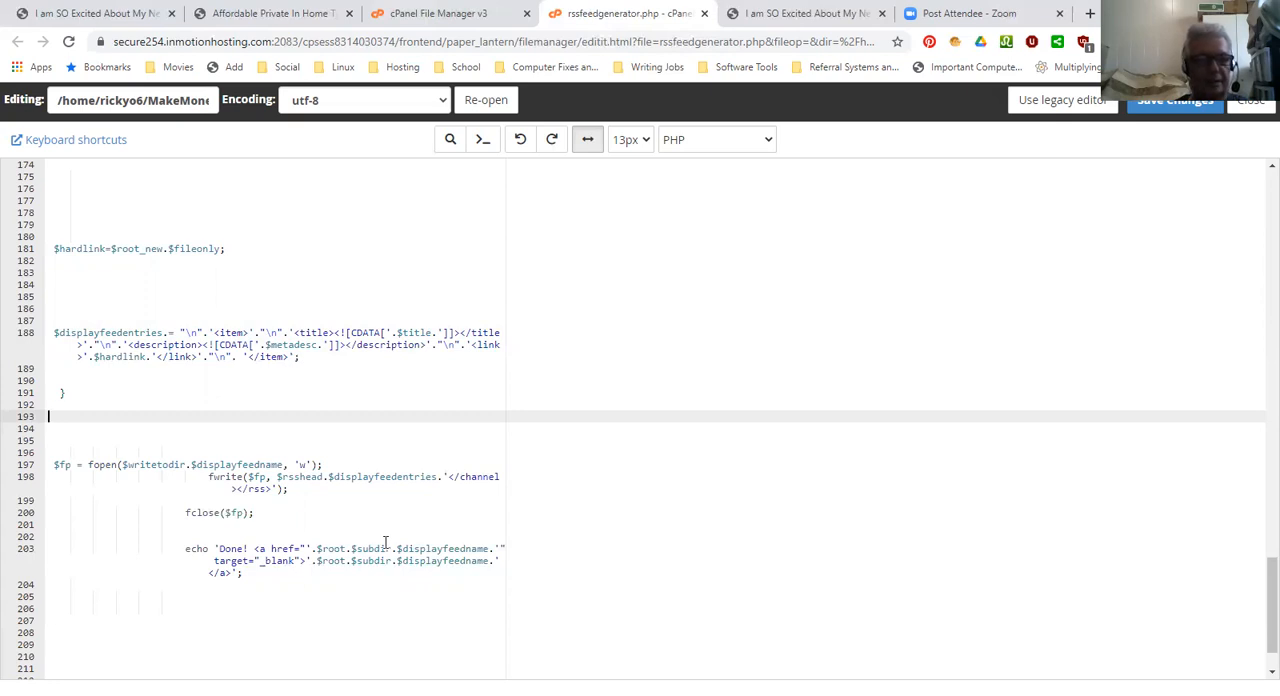
pyautogui.moveTo(678, 90)
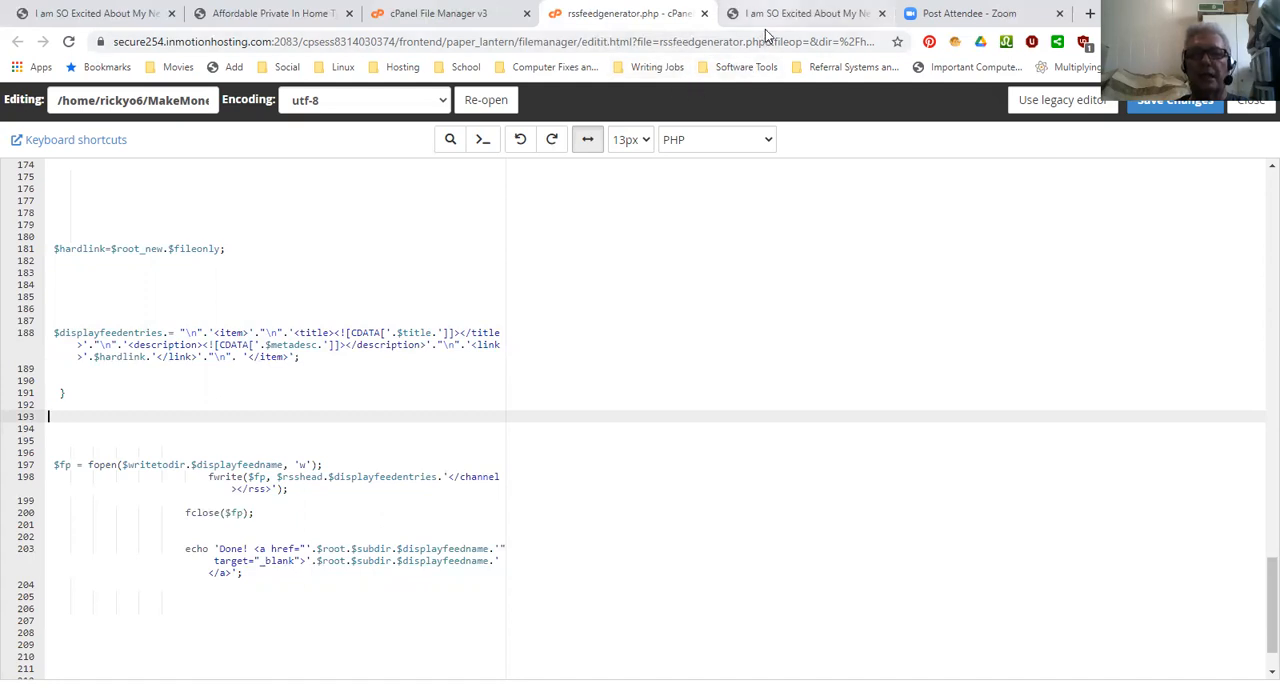
# - Load sandbox/rssfeedgenerator.php on the website tab until it shows Done! linking displayfeedtest.rss
pyautogui.click(815, 13)
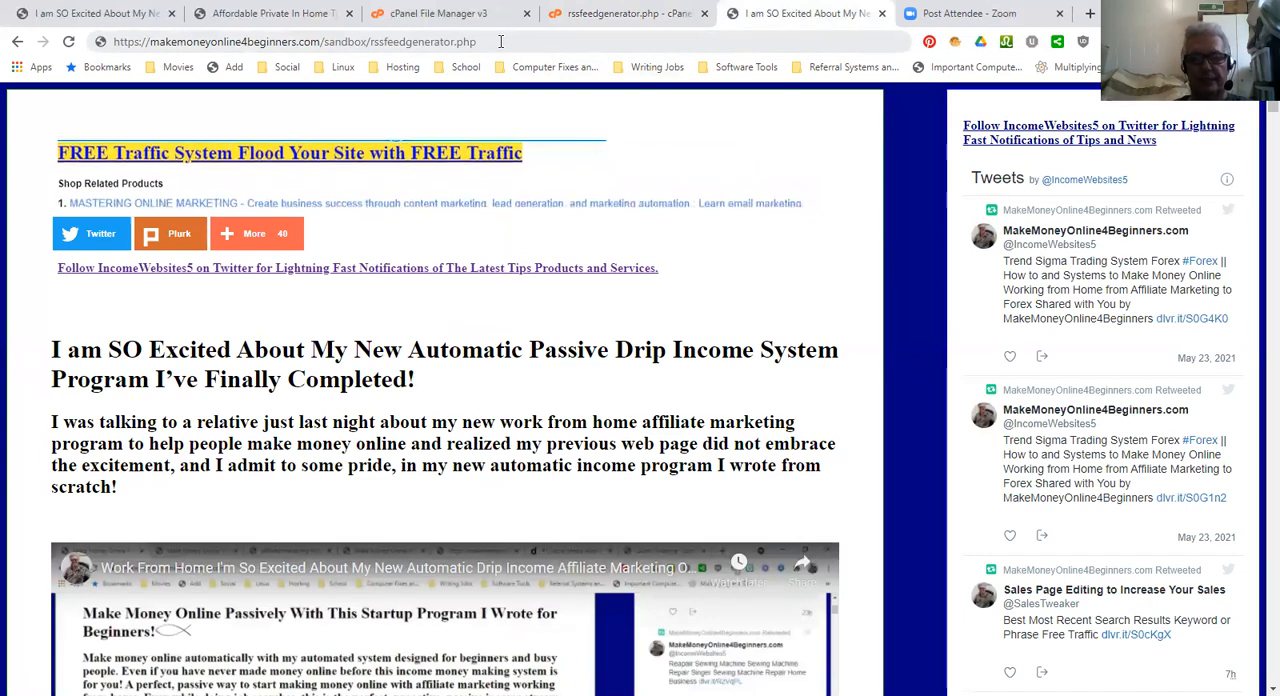
pyautogui.scroll(-3)
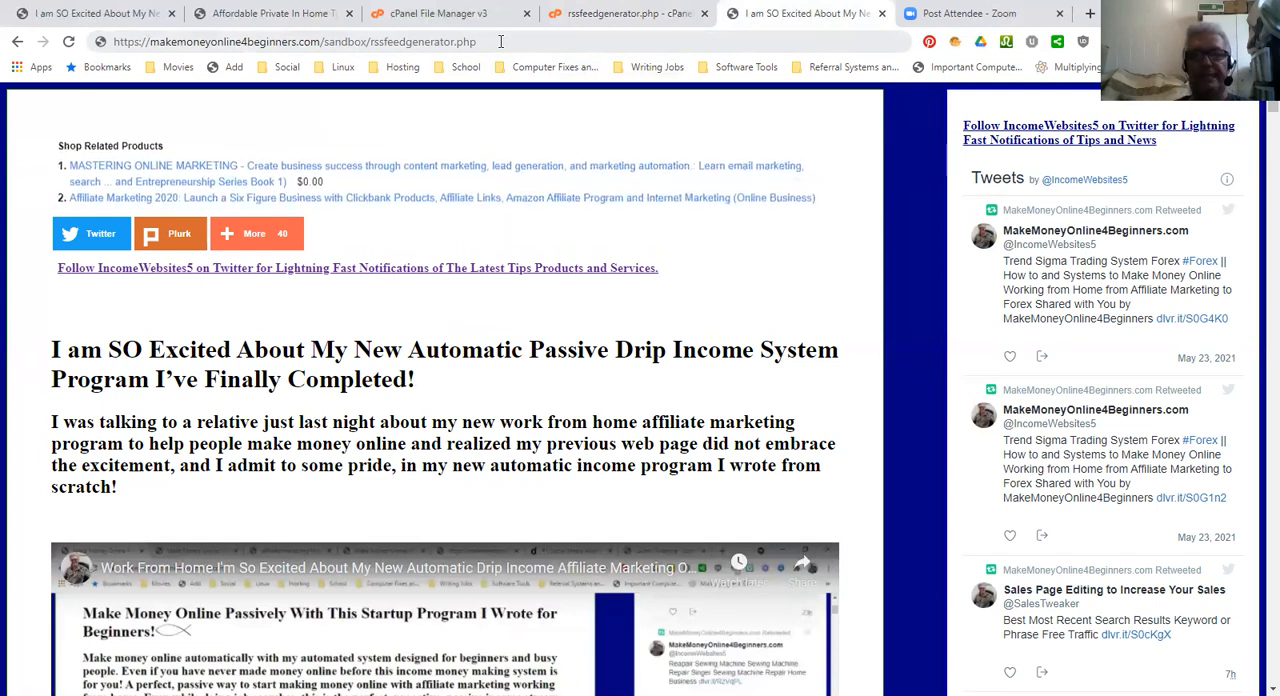
pyautogui.scroll(3)
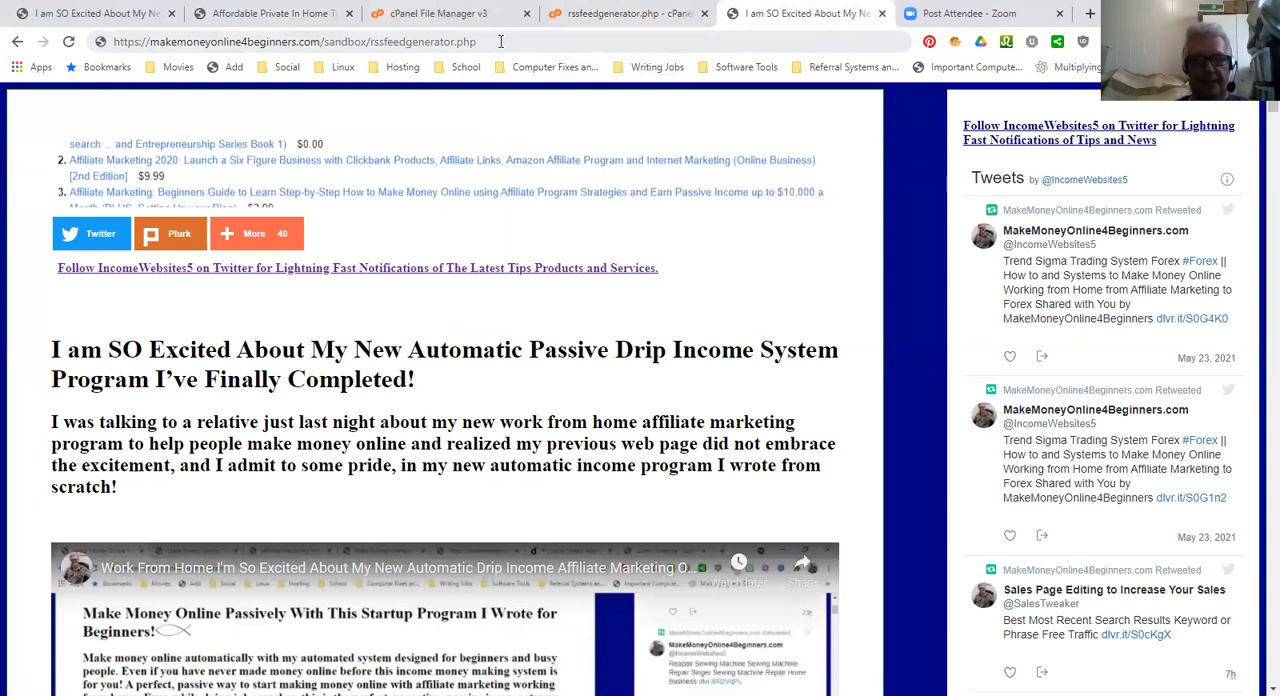
pyautogui.scroll(-3)
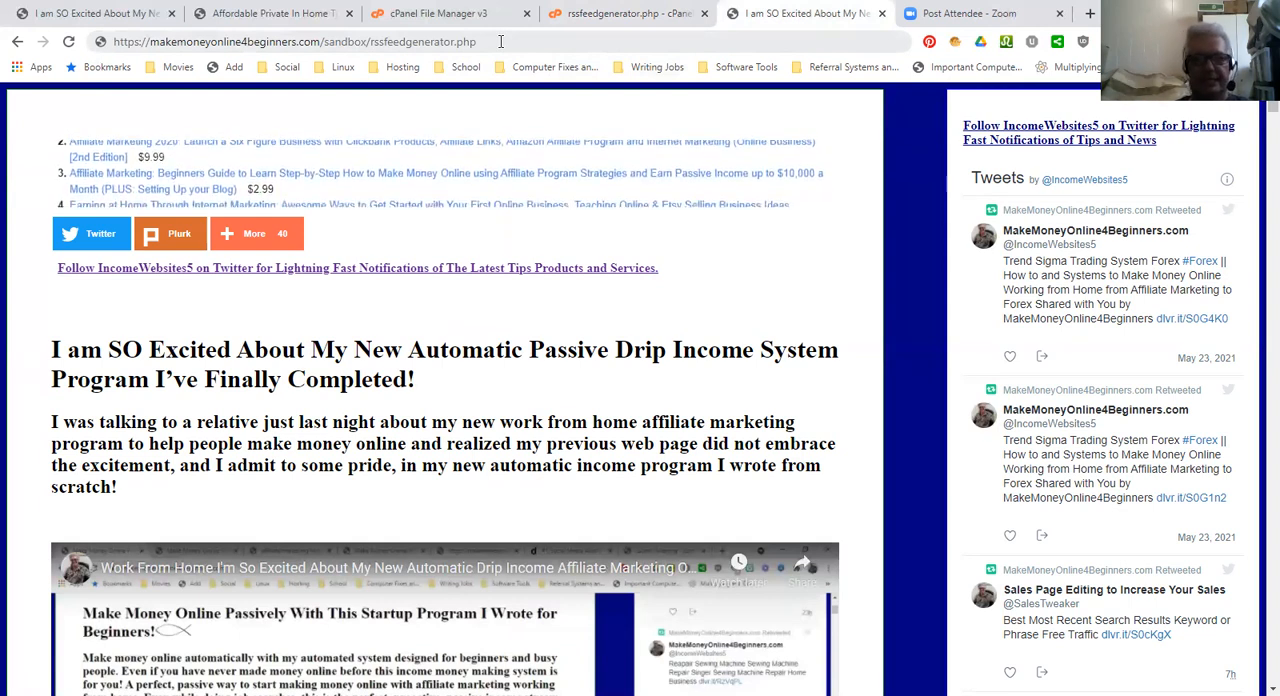
pyautogui.scroll(-3)
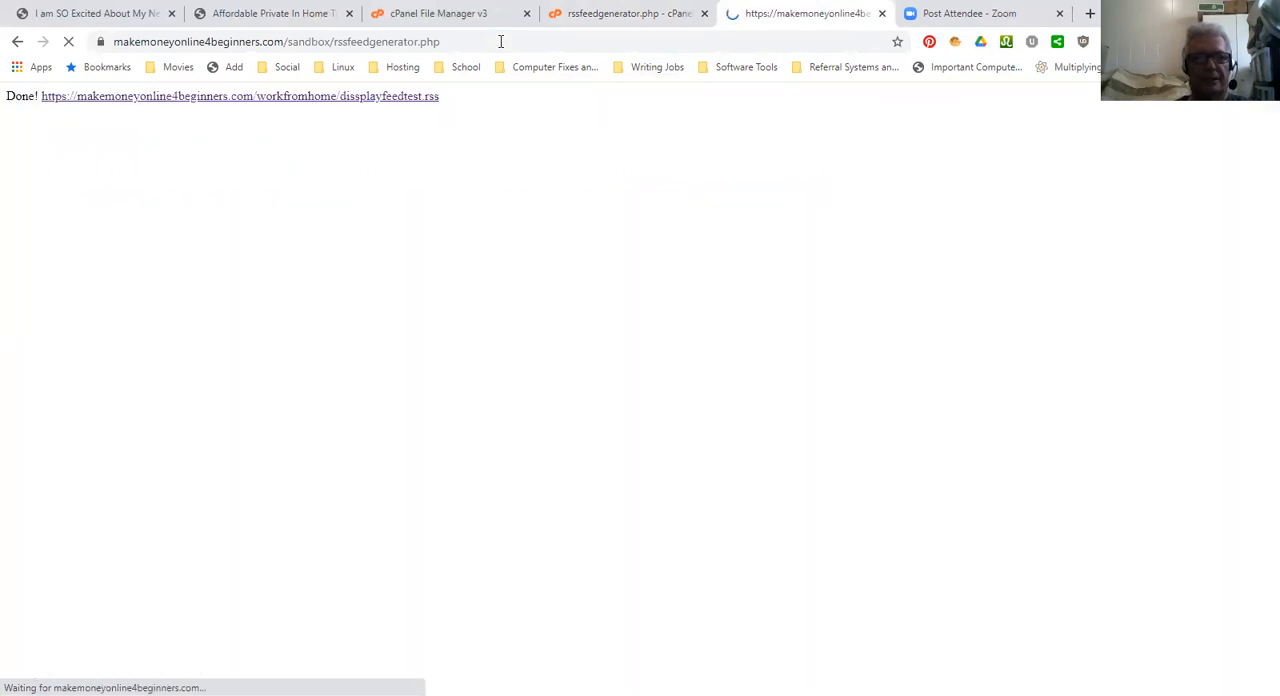
# - Open displayfeedtest.rss from the Done! link and scroll through its page items
pyautogui.click(245, 97)
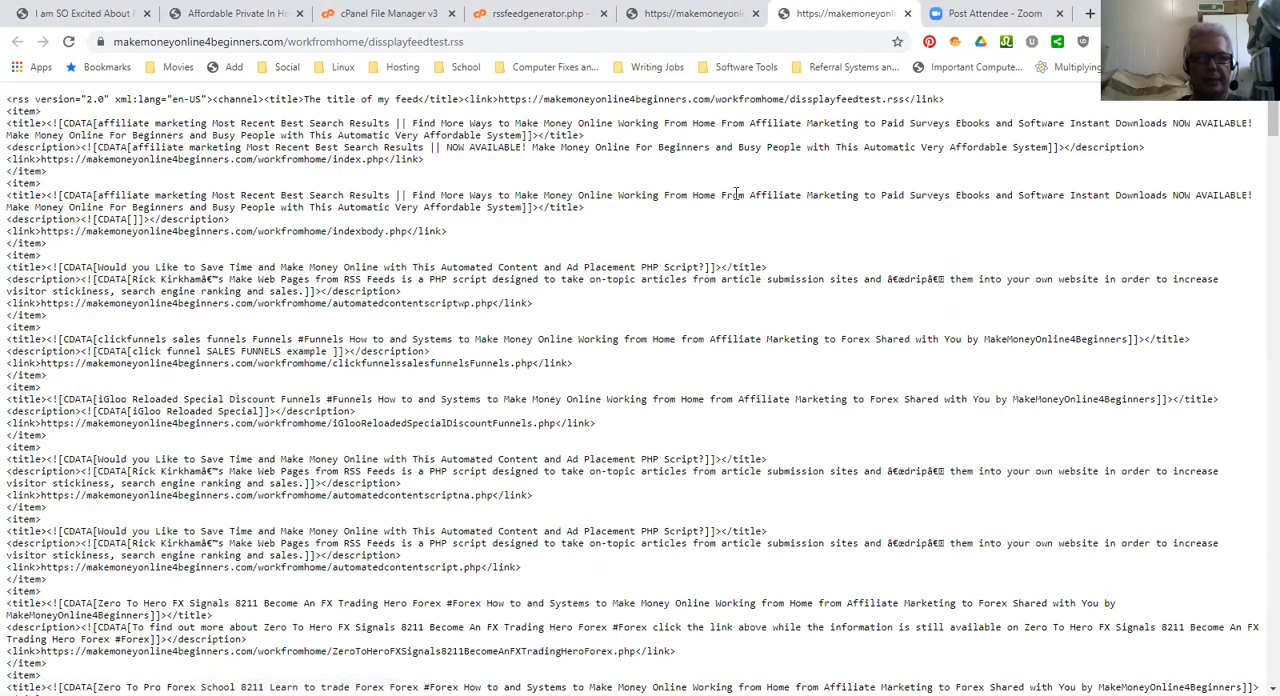
pyautogui.scroll(-3)
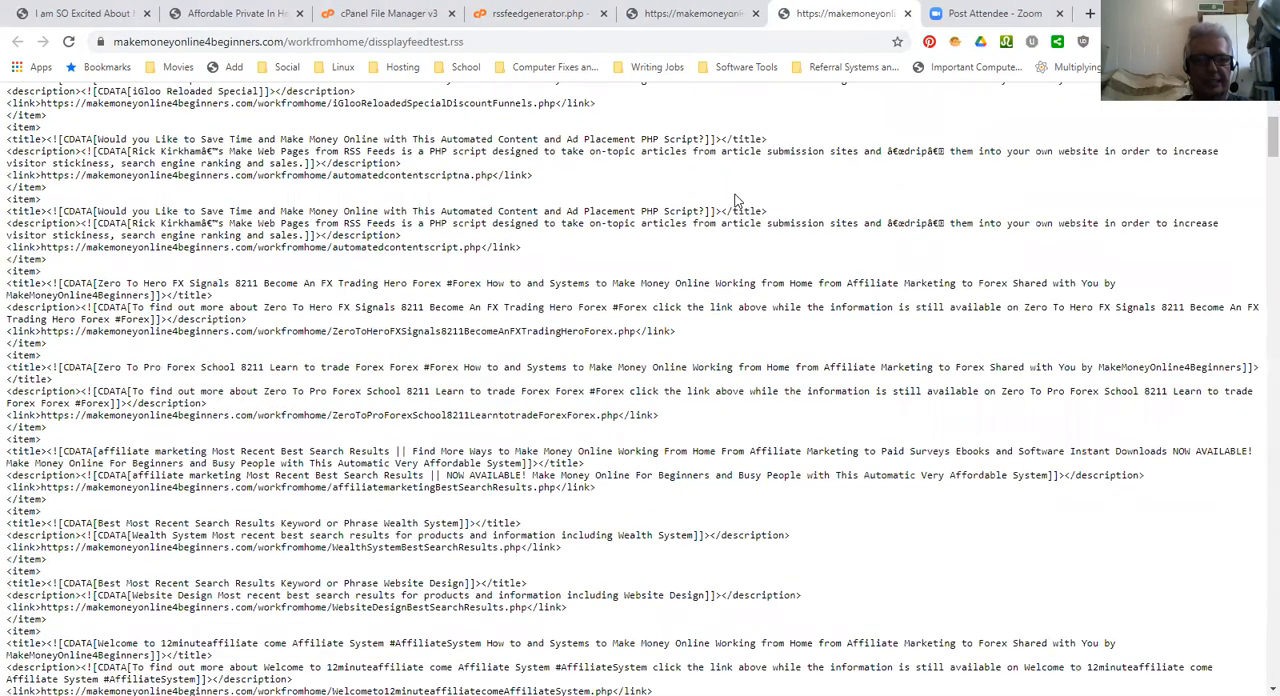
pyautogui.scroll(-3)
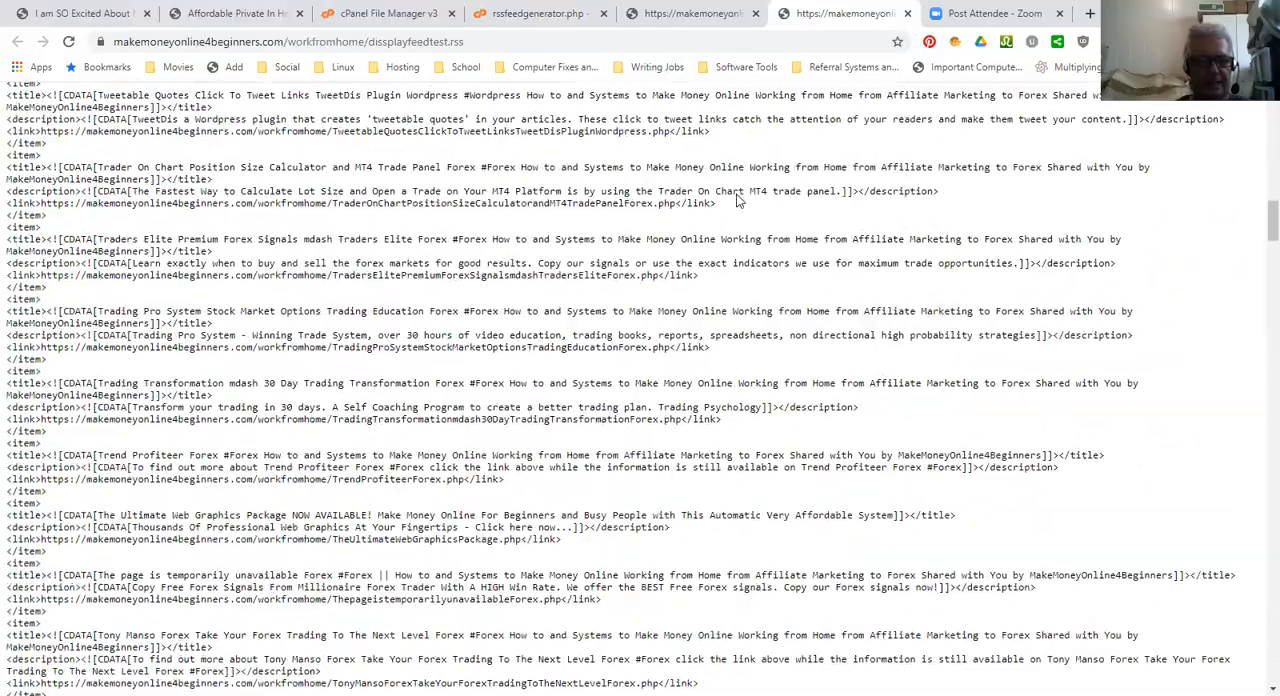
pyautogui.scroll(-3)
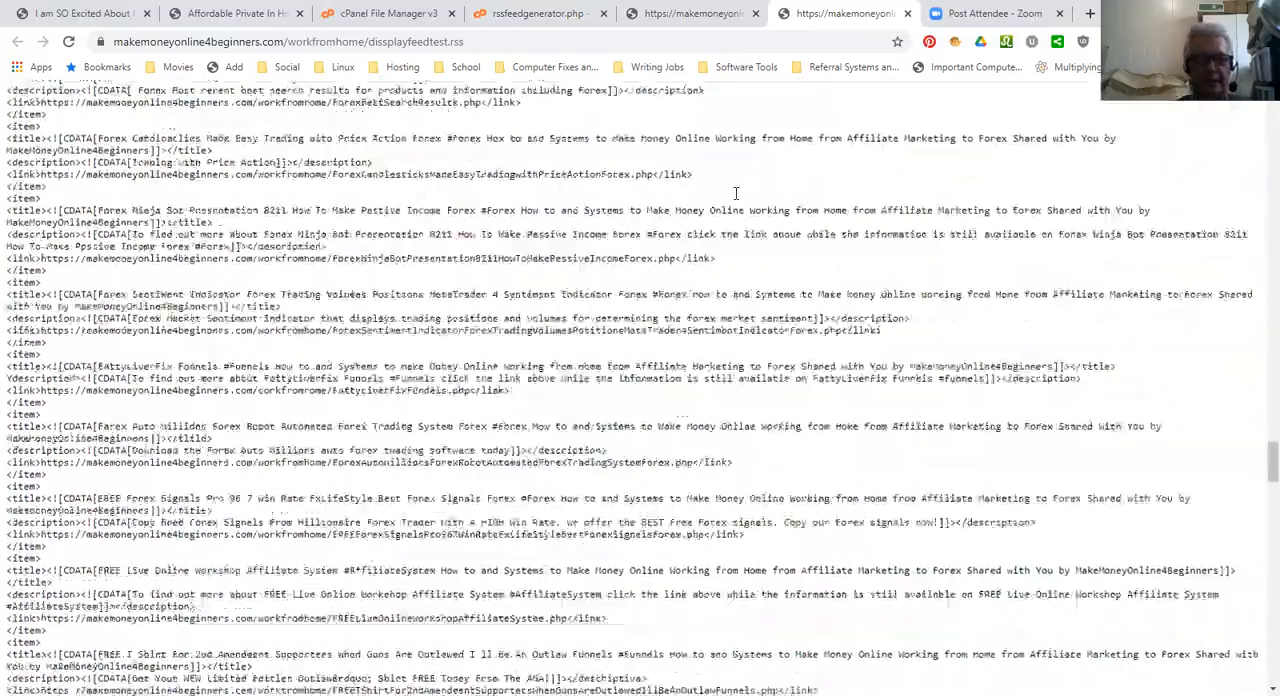
pyautogui.scroll(-3)
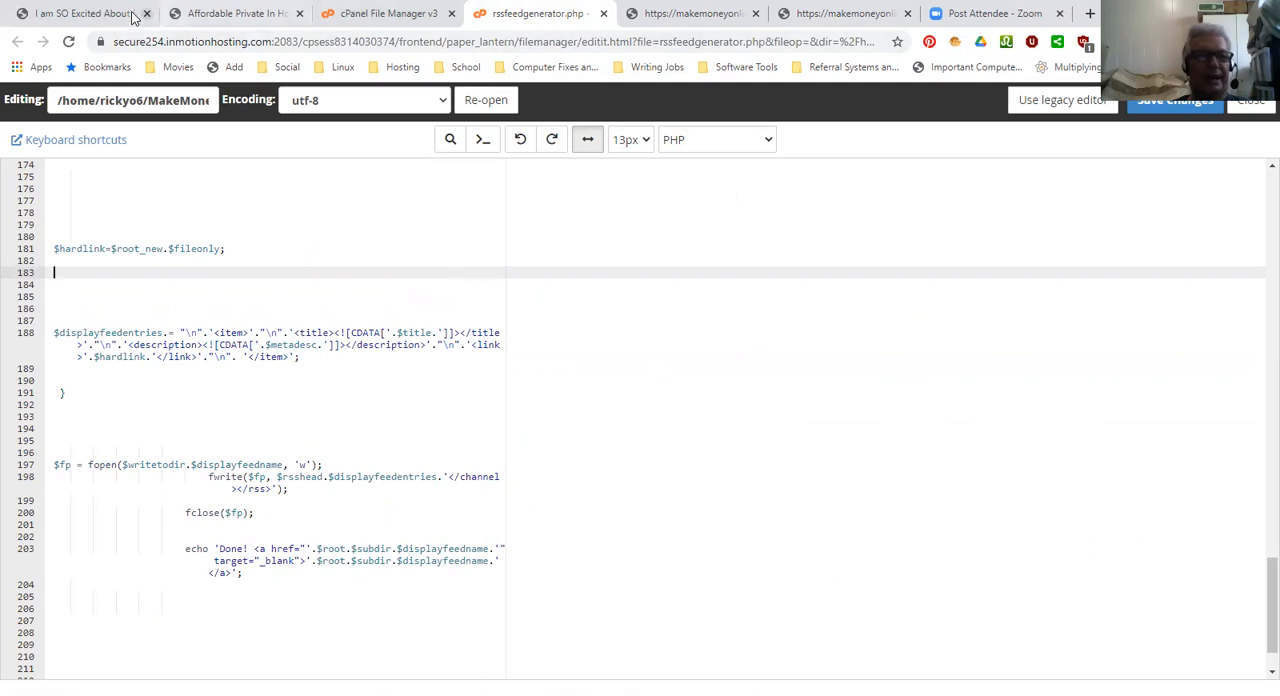
# - Show makemoneyonline4beginners.com, select its address, and browse the affiliate links, video and tweets
pyautogui.click(90, 15)
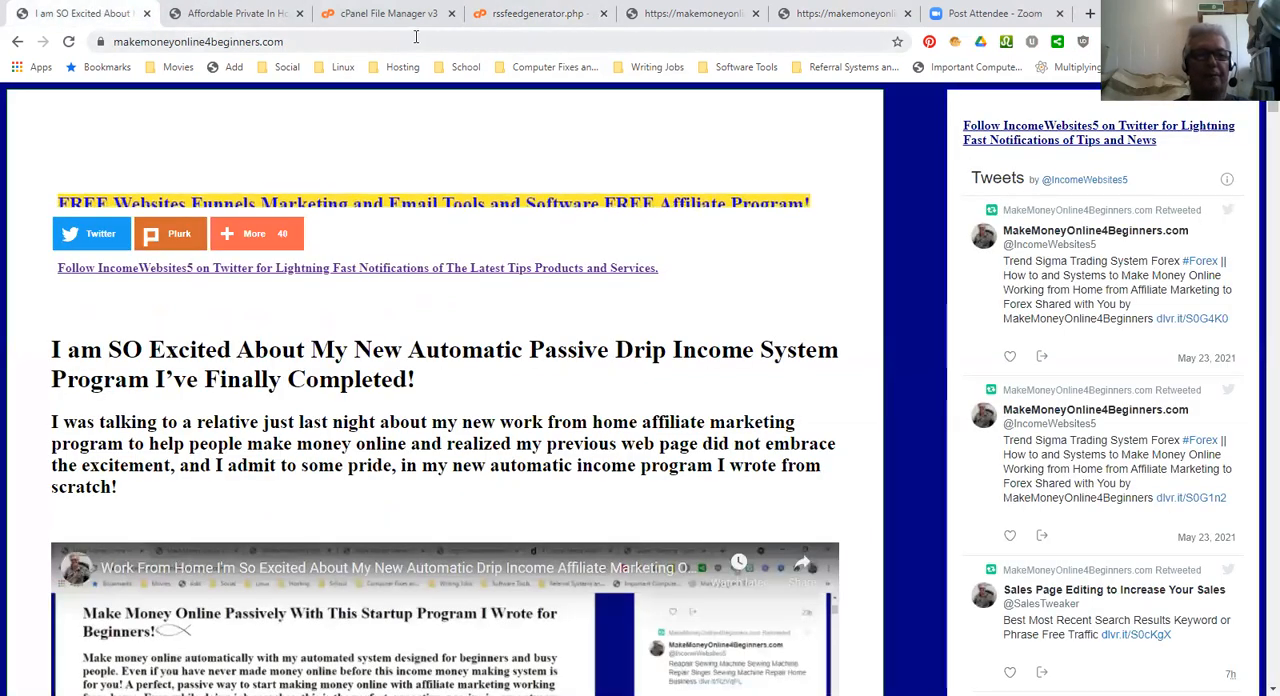
pyautogui.click(200, 41)
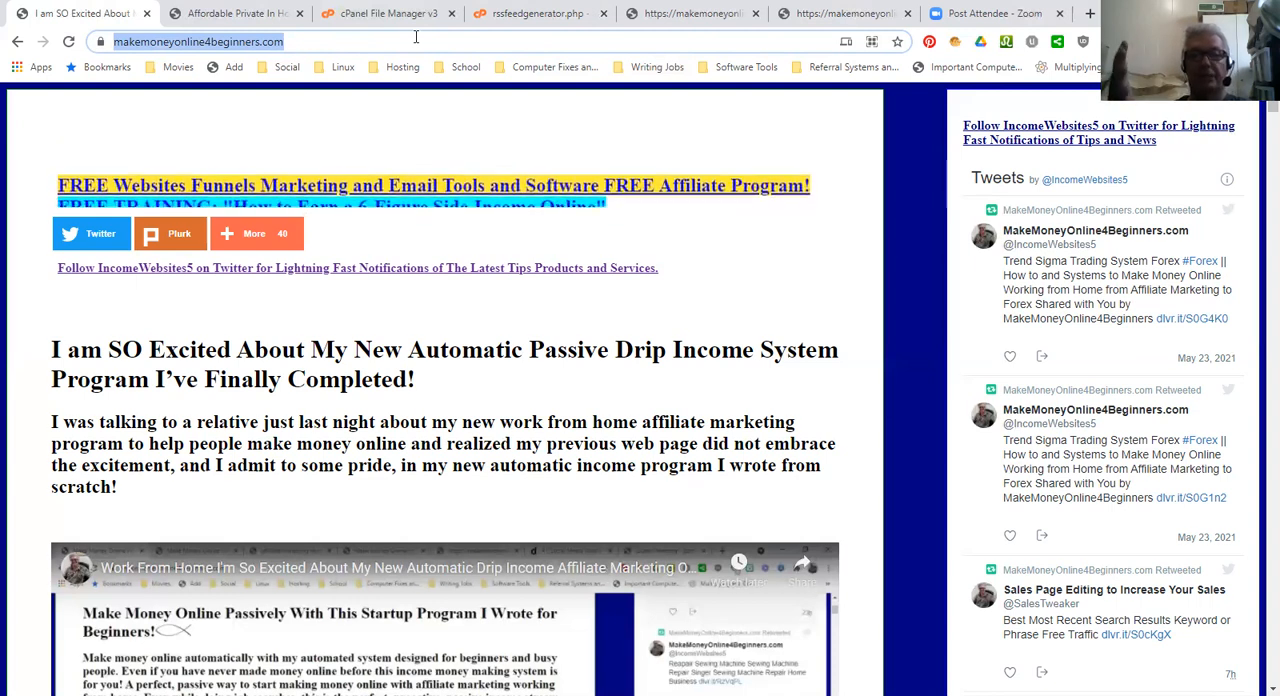
pyautogui.scroll(-3)
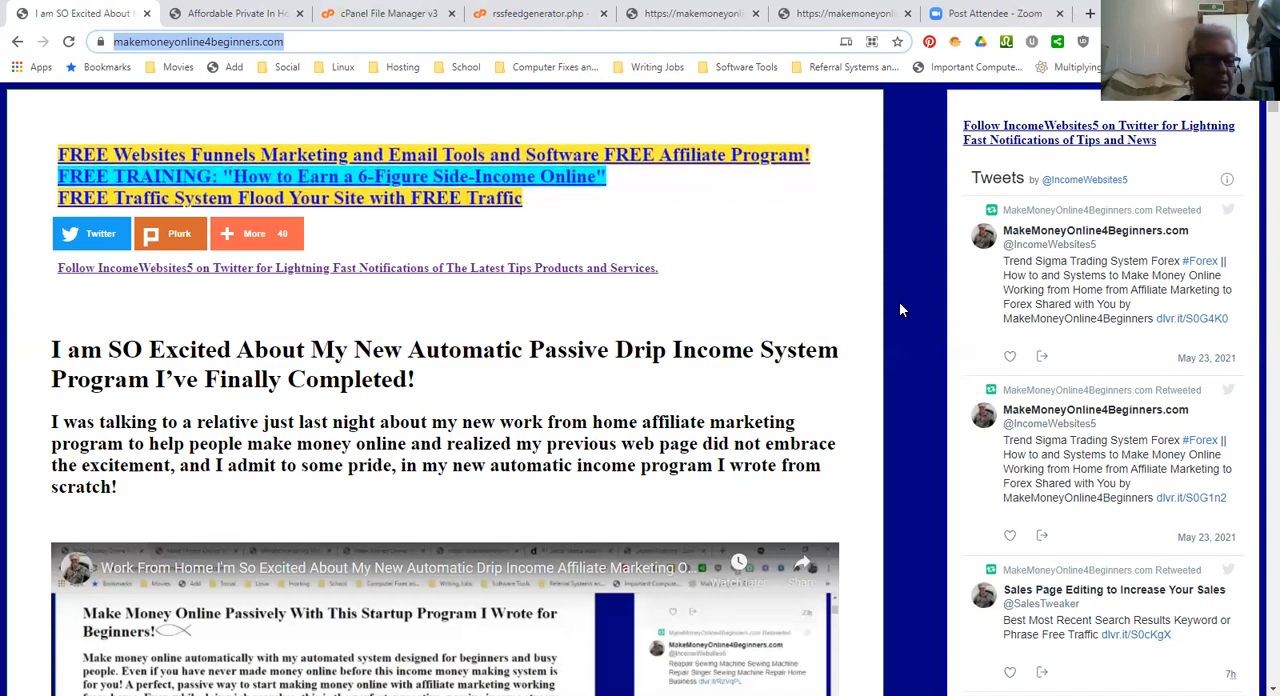
pyautogui.scroll(-3)
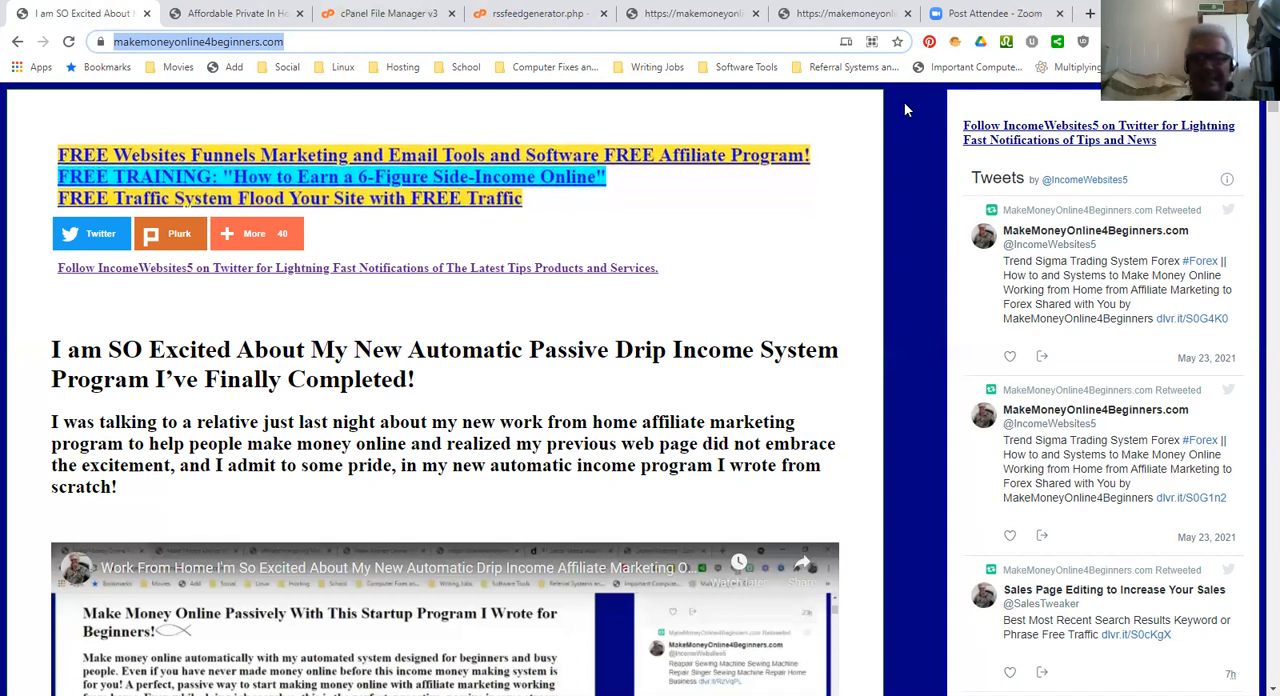
pyautogui.scroll(-3)
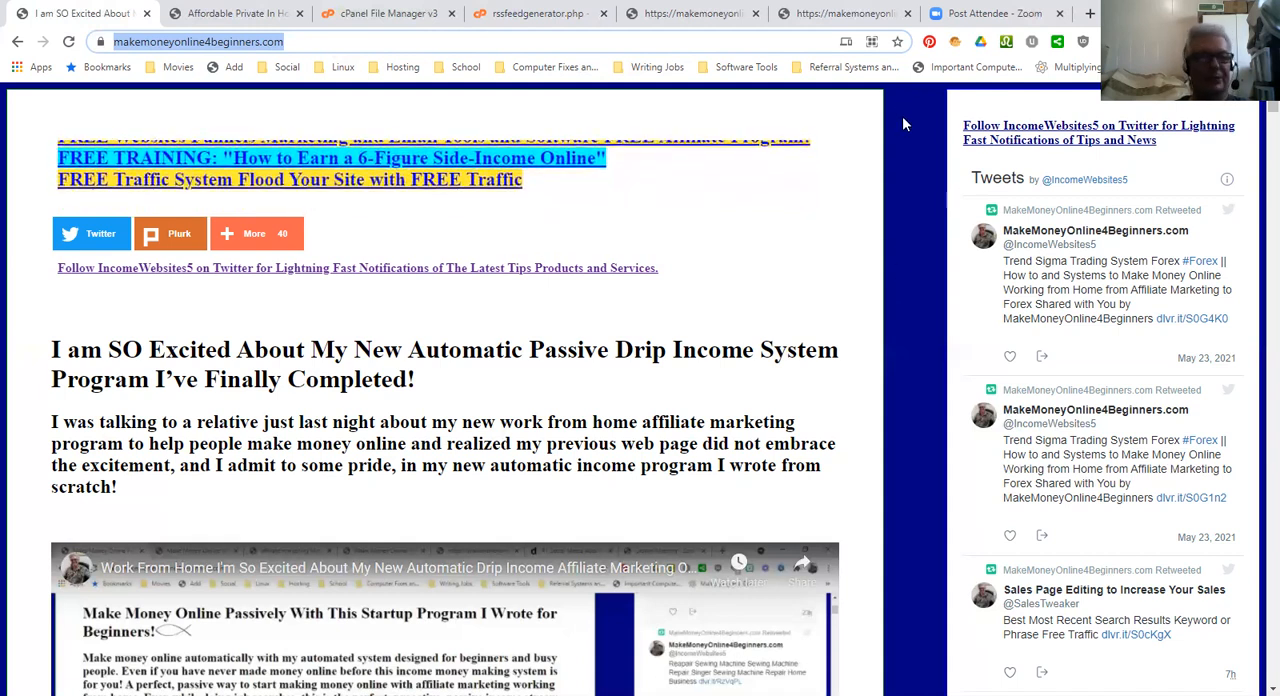